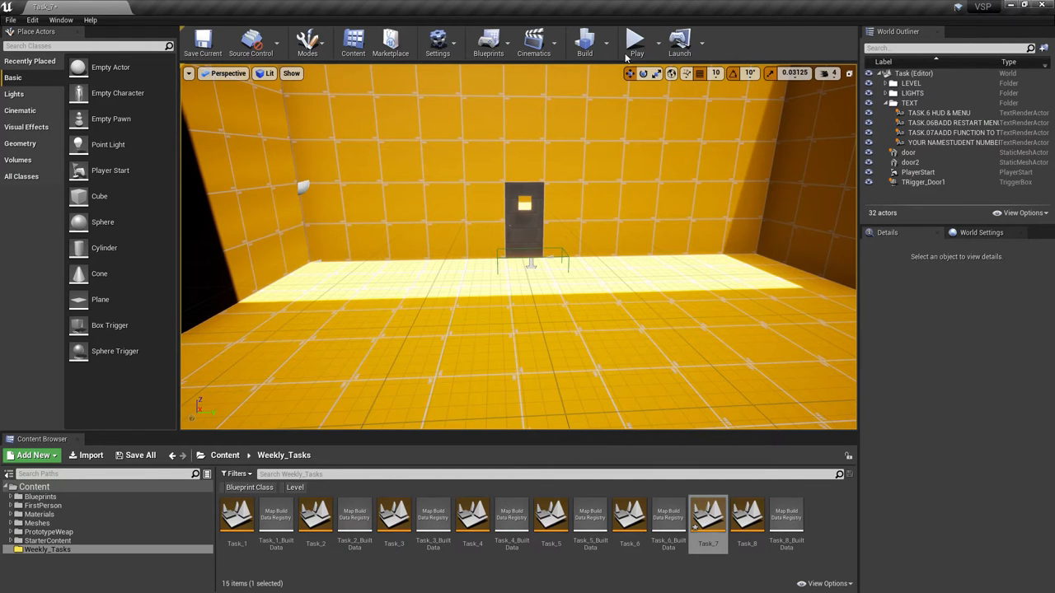
Dismiss the pop-up, bring up the Level Blueprint, then reach the Edit menu for Project Settings
left_click(636, 39)
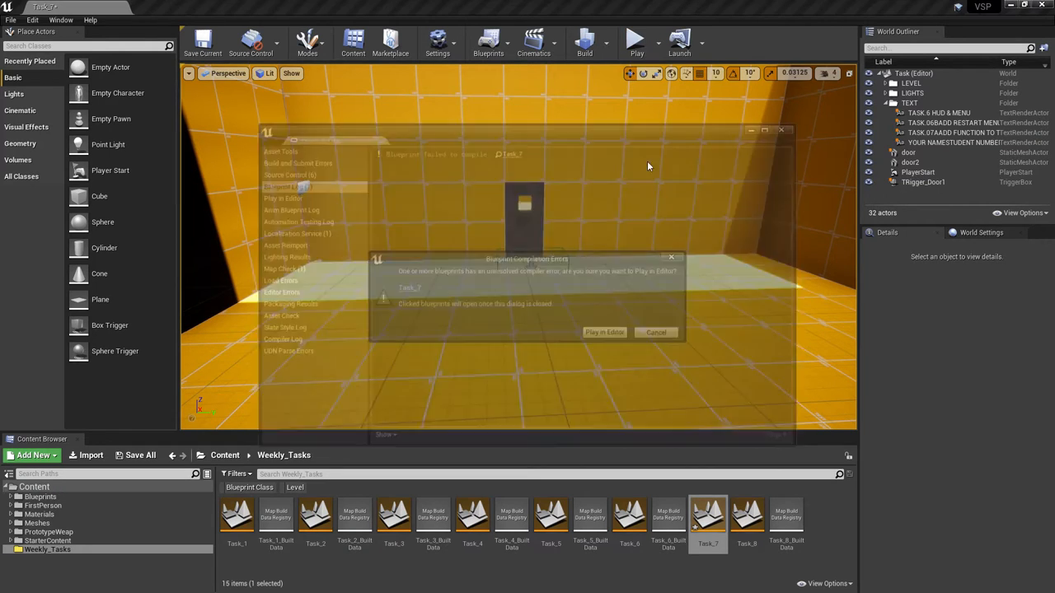
left_click(656, 333)
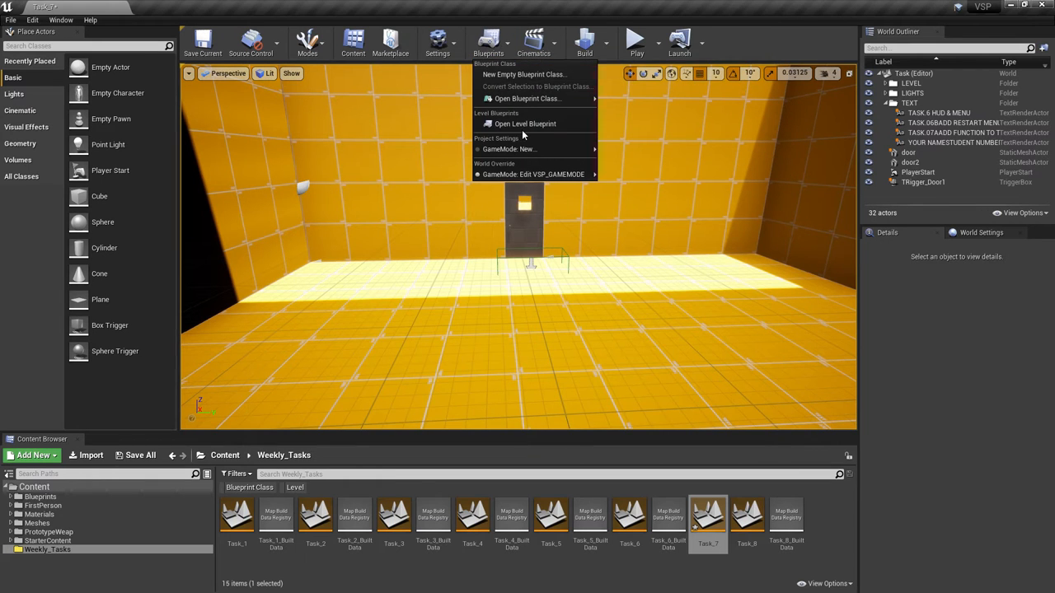
left_click(524, 122)
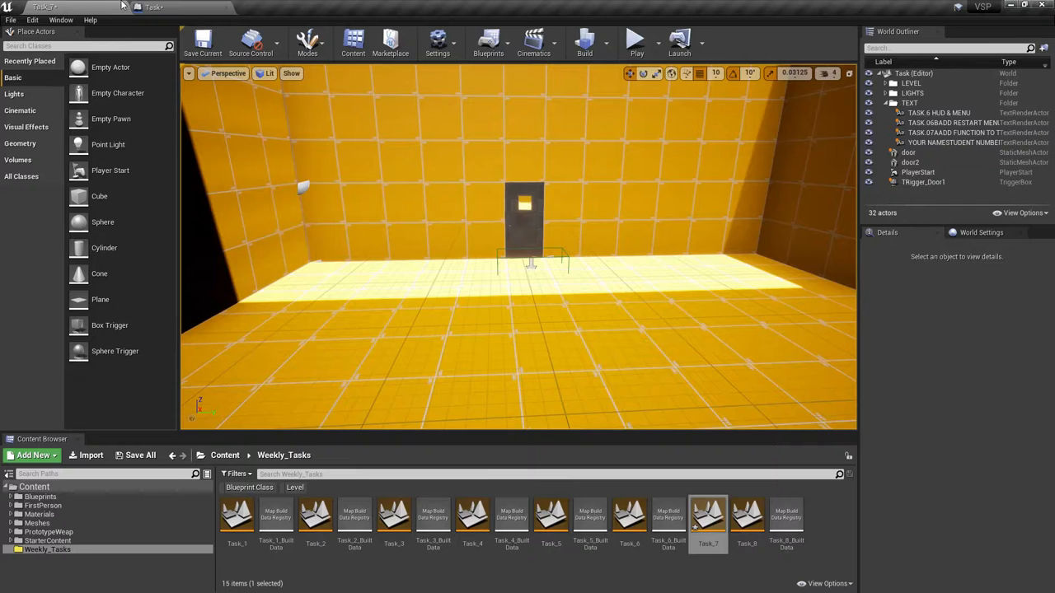
left_click(636, 38)
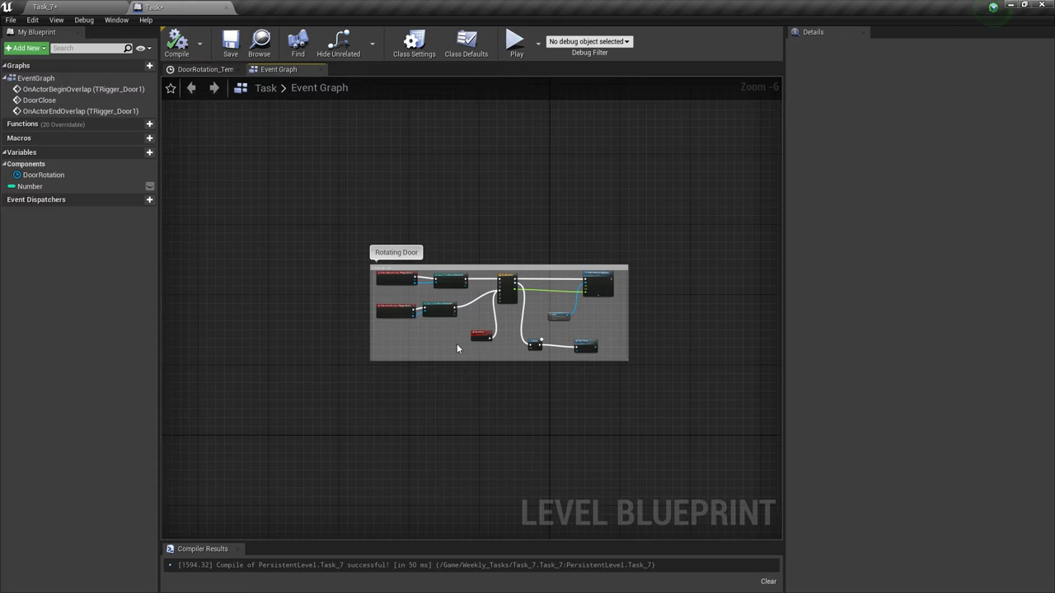
mouse_move(345, 396)
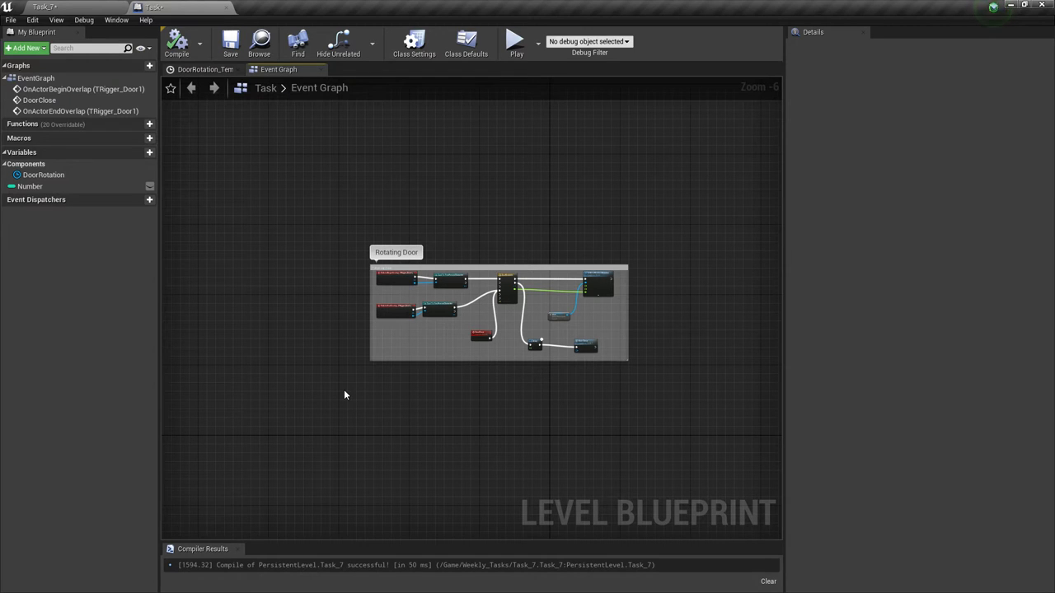
mouse_move(302, 201)
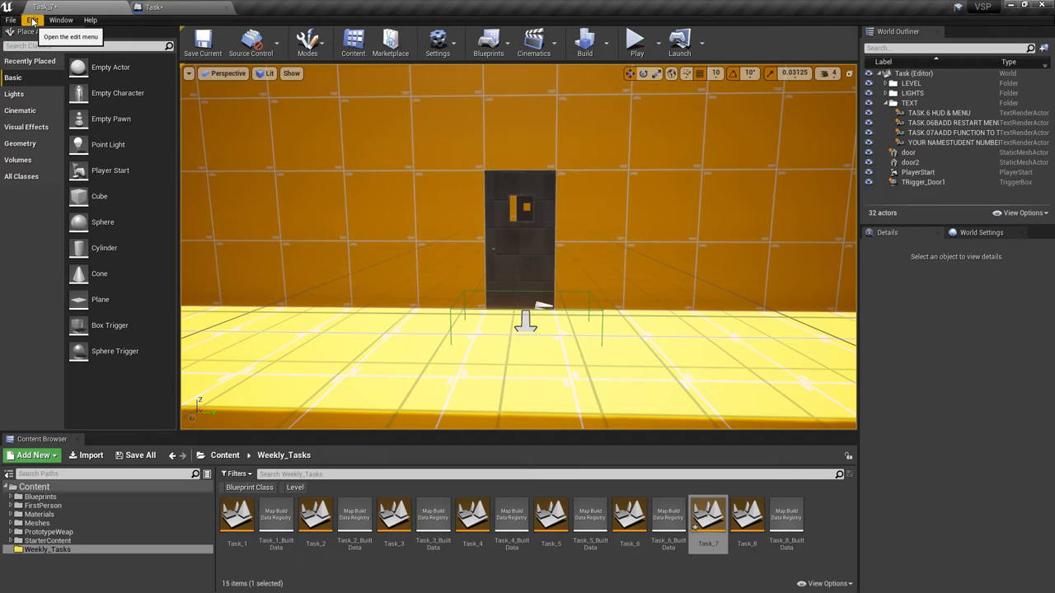
left_click(33, 20)
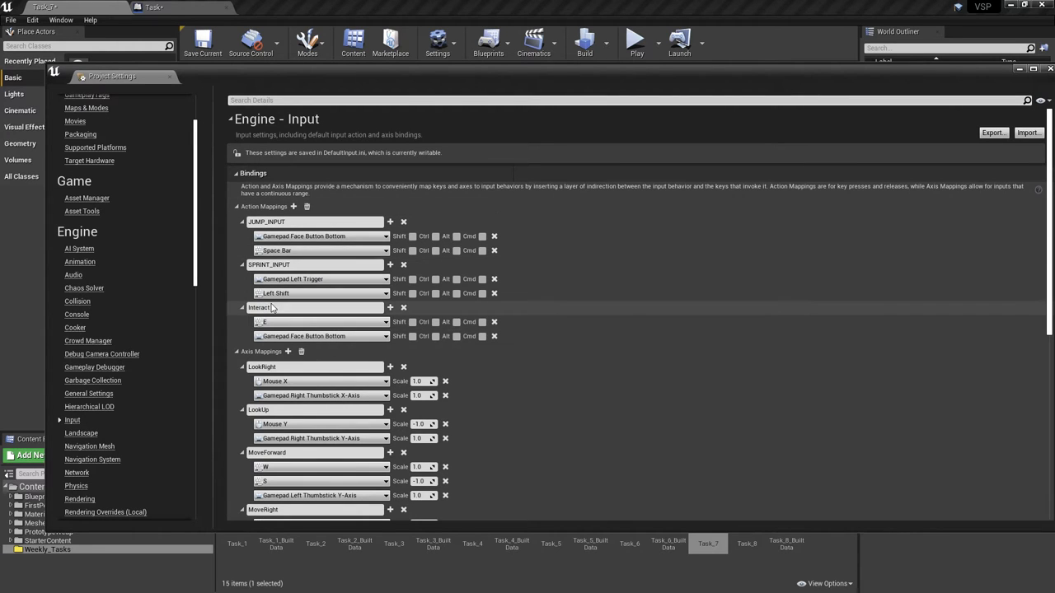
Add an action mapping named Interact and bind it to the E key
left_click(404, 308)
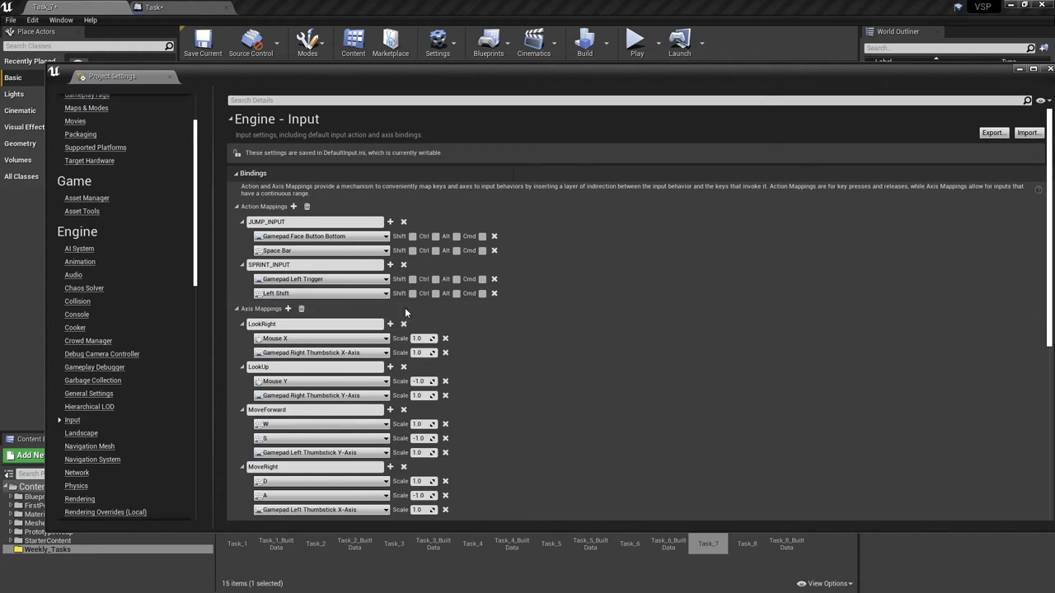
mouse_move(293, 206)
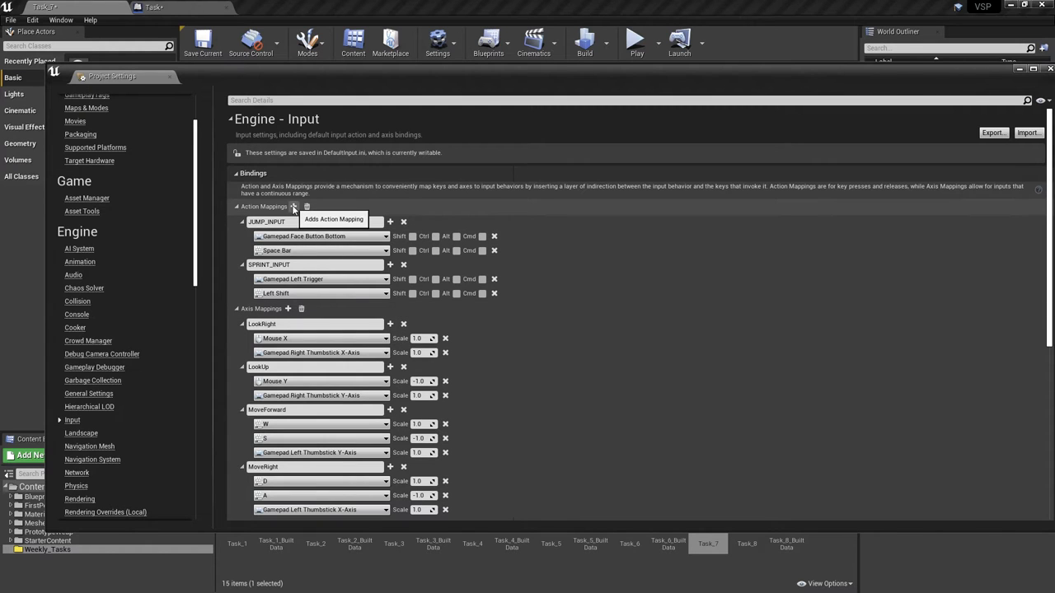
left_click(294, 206)
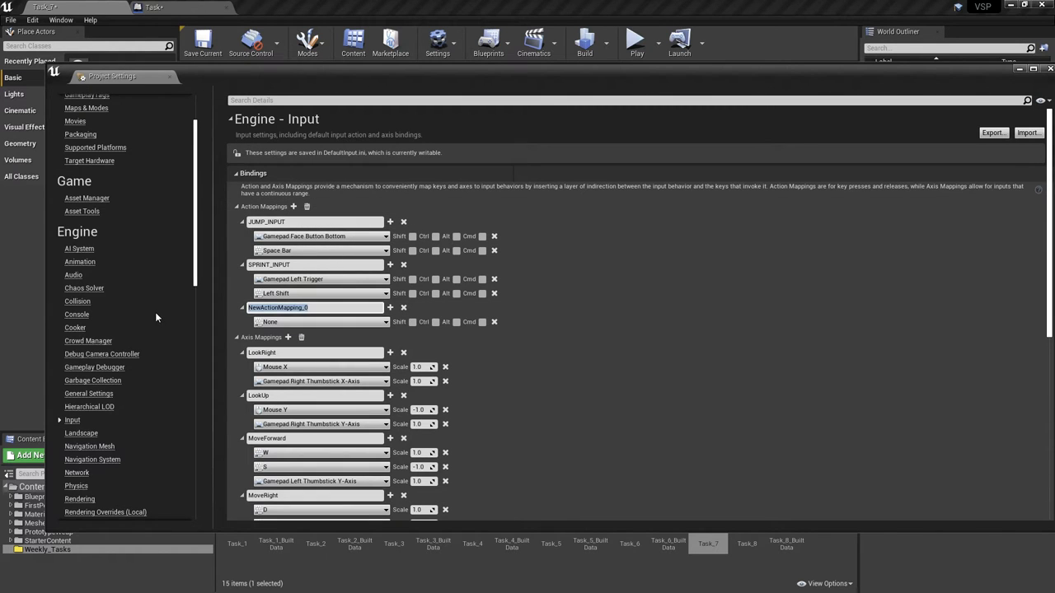
type("Interact")
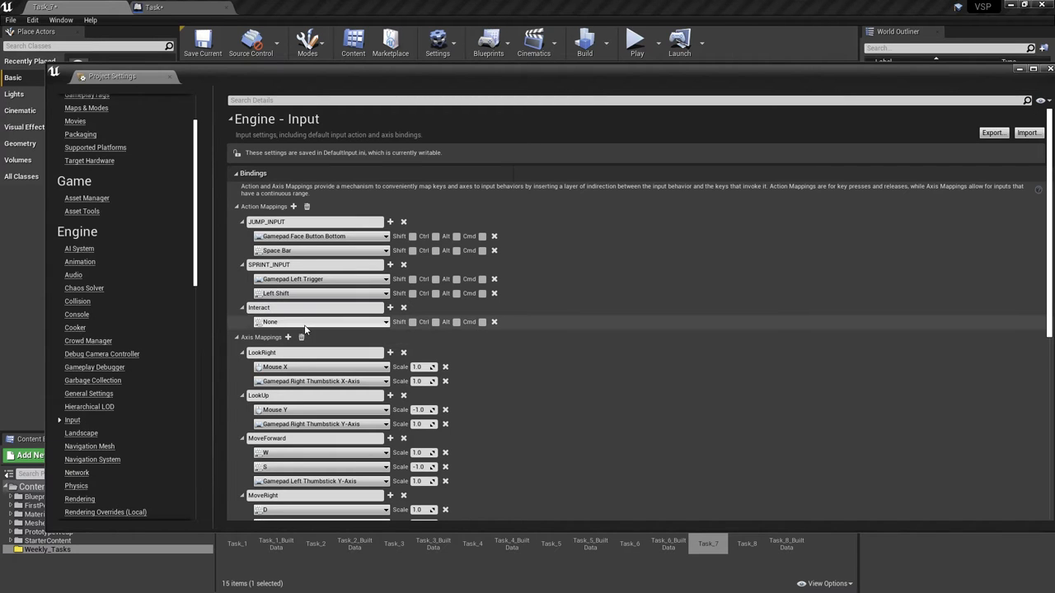
left_click(322, 322)
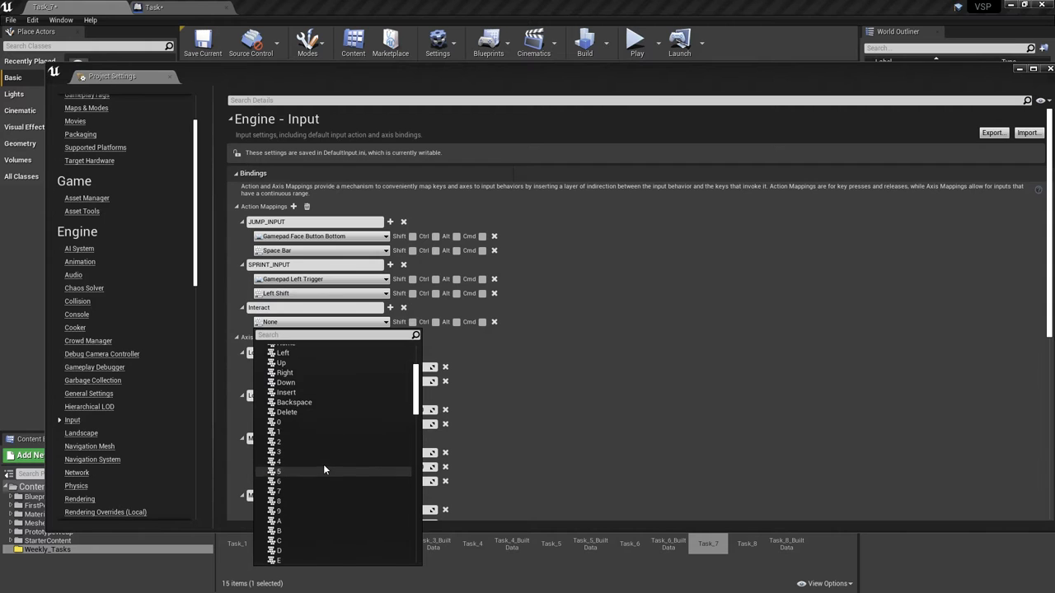
scroll("down", 3)
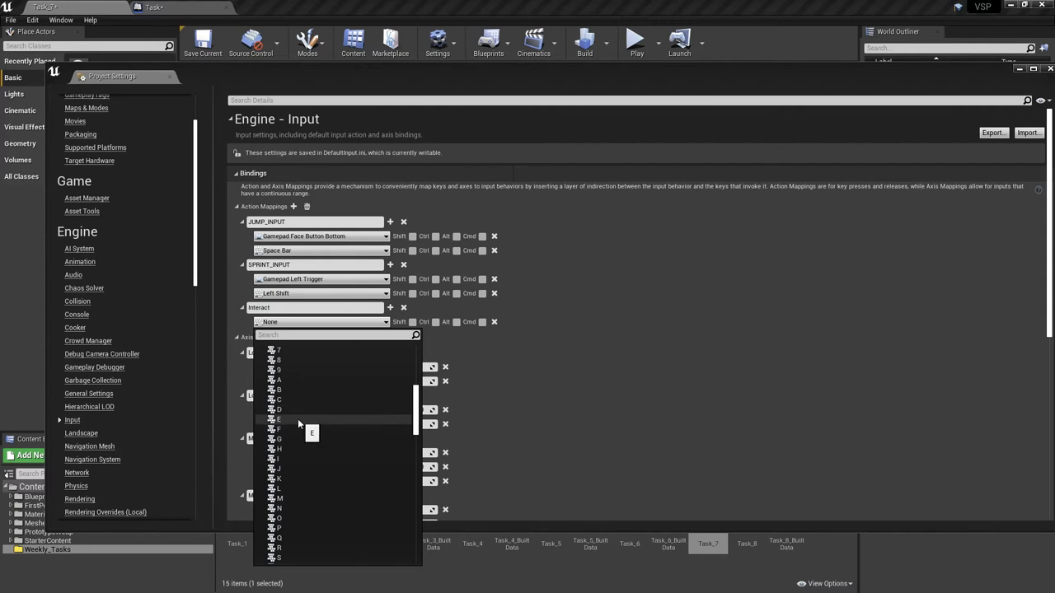
left_click(278, 420)
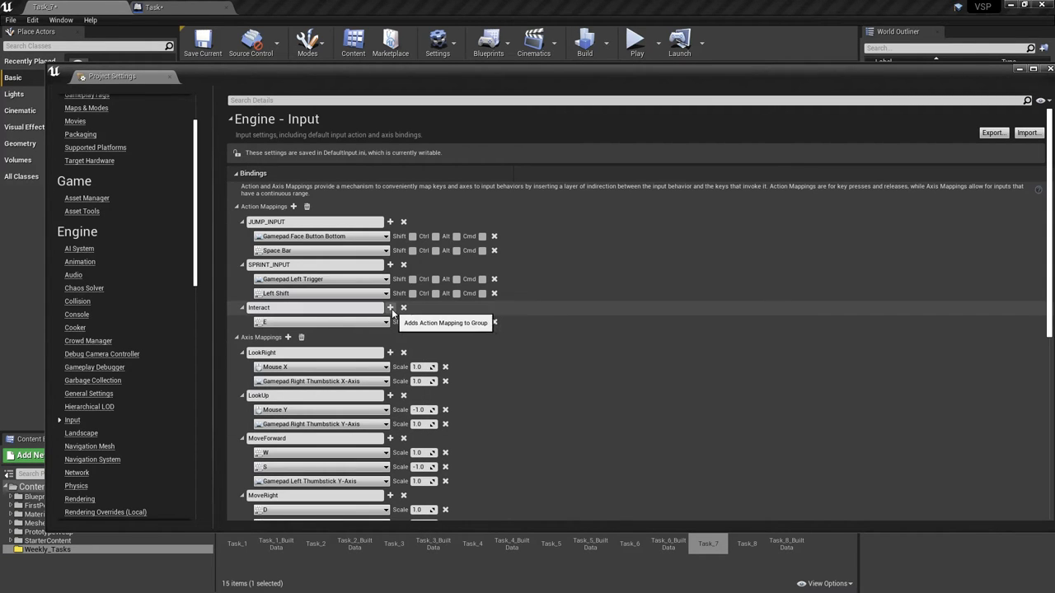
Add a second binding on Interact set to Gamepad Face Button Right
left_click(389, 309)
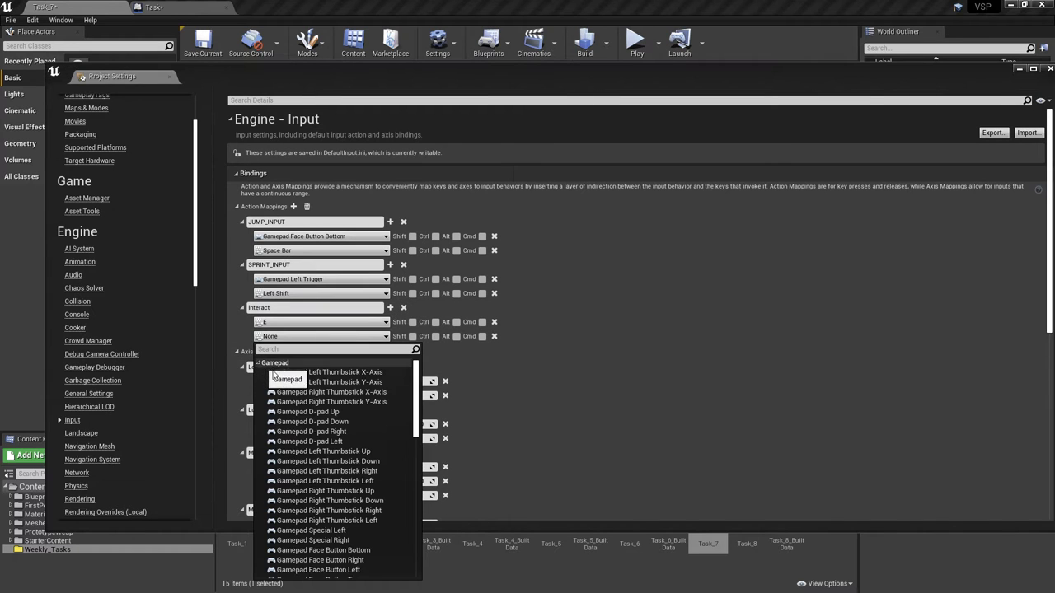
scroll("down", 3)
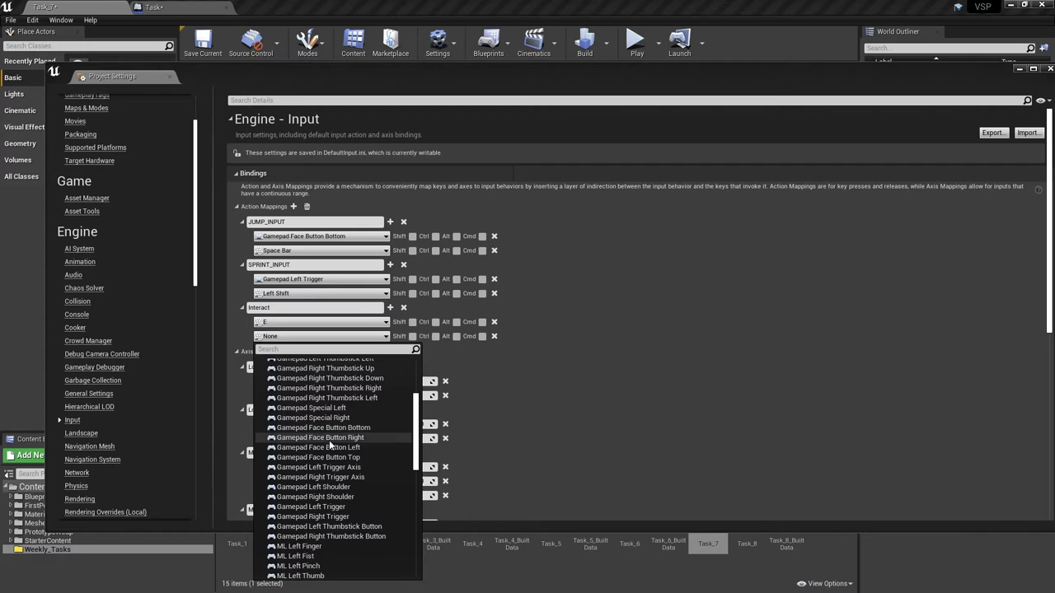
mouse_move(346, 465)
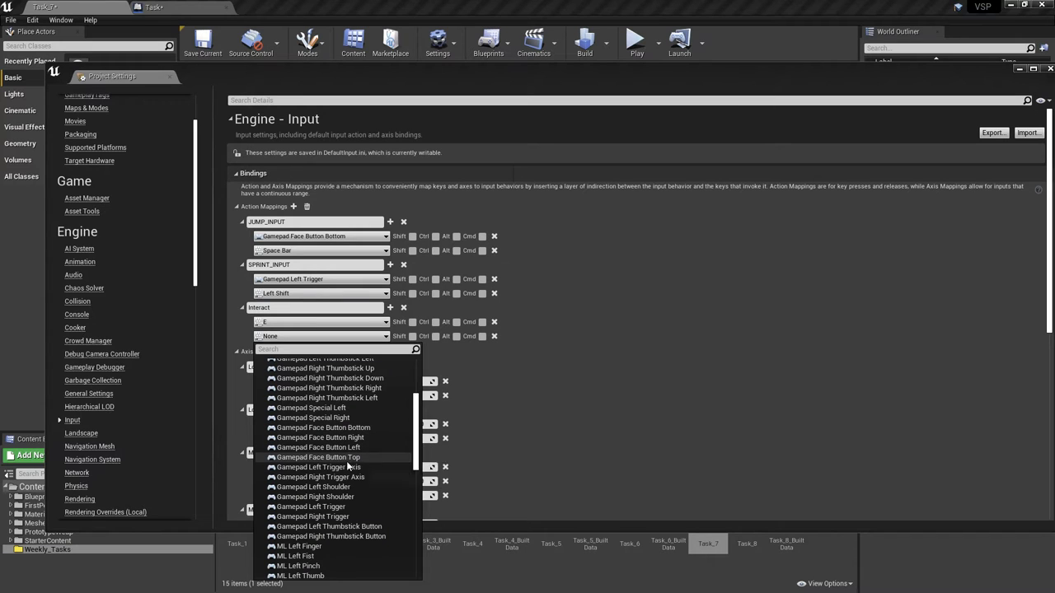
mouse_move(320, 458)
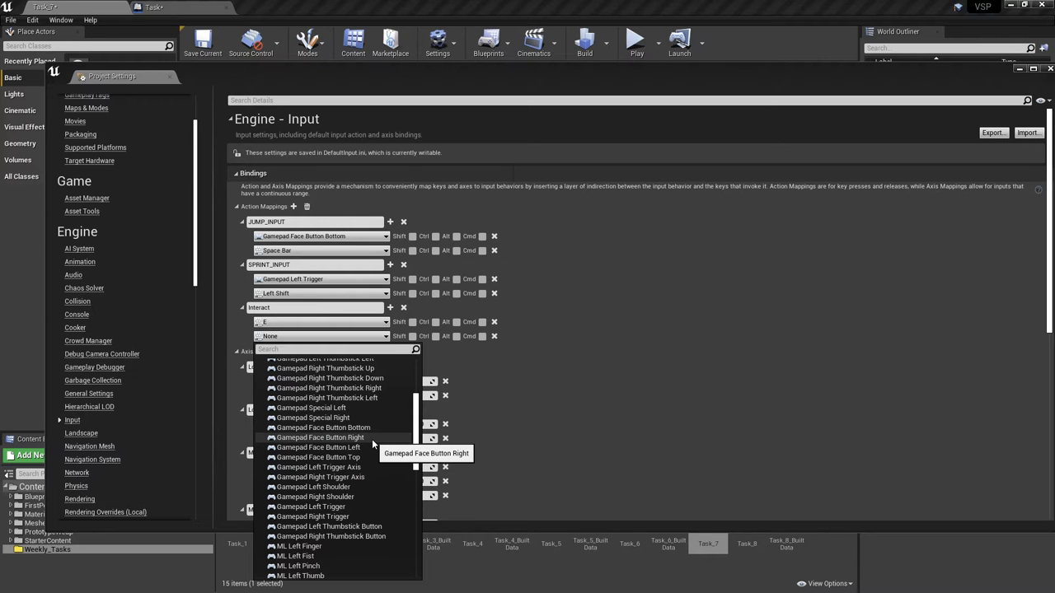
left_click(319, 439)
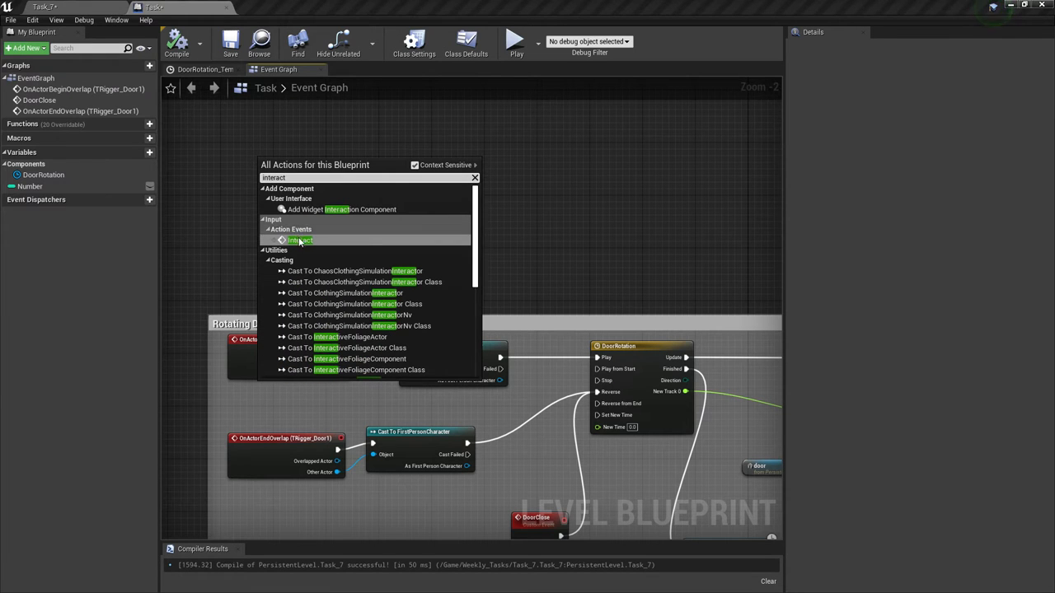
Place the InputAction Interact event and chain a Print String node after it
left_click(300, 241)
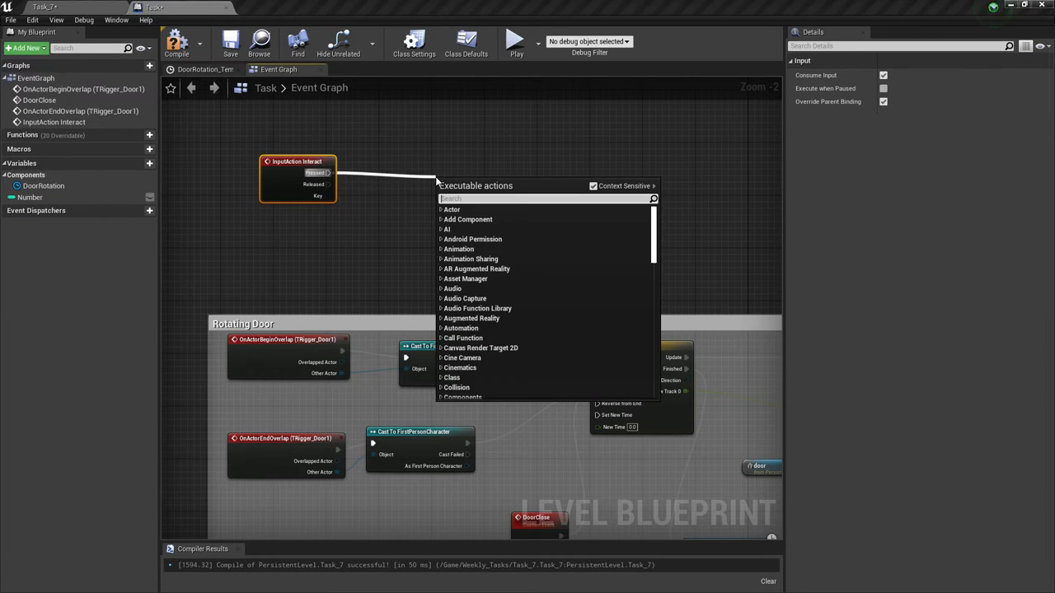
type("print")
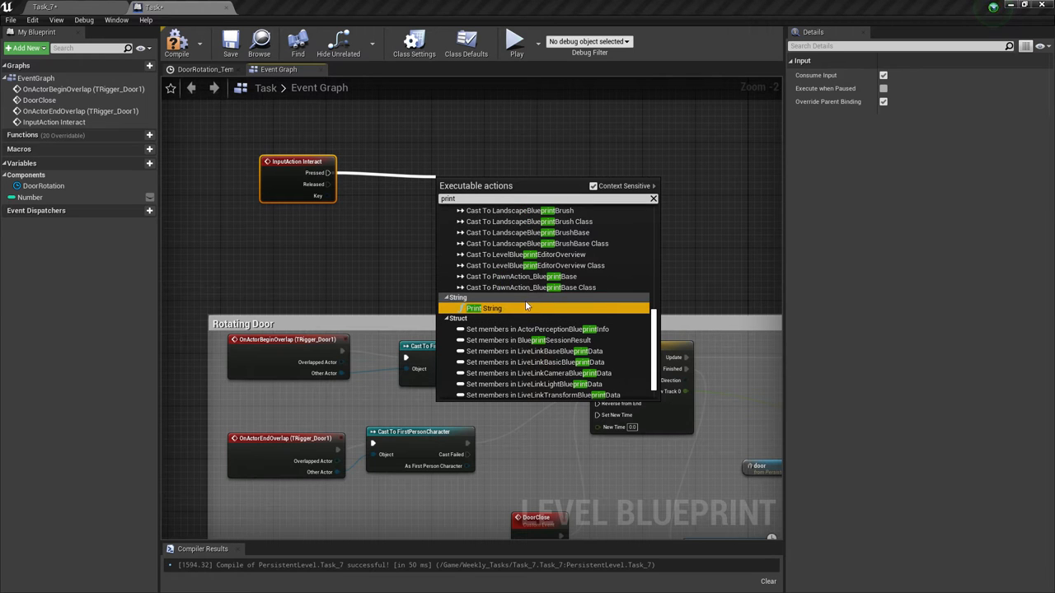
left_click(483, 308)
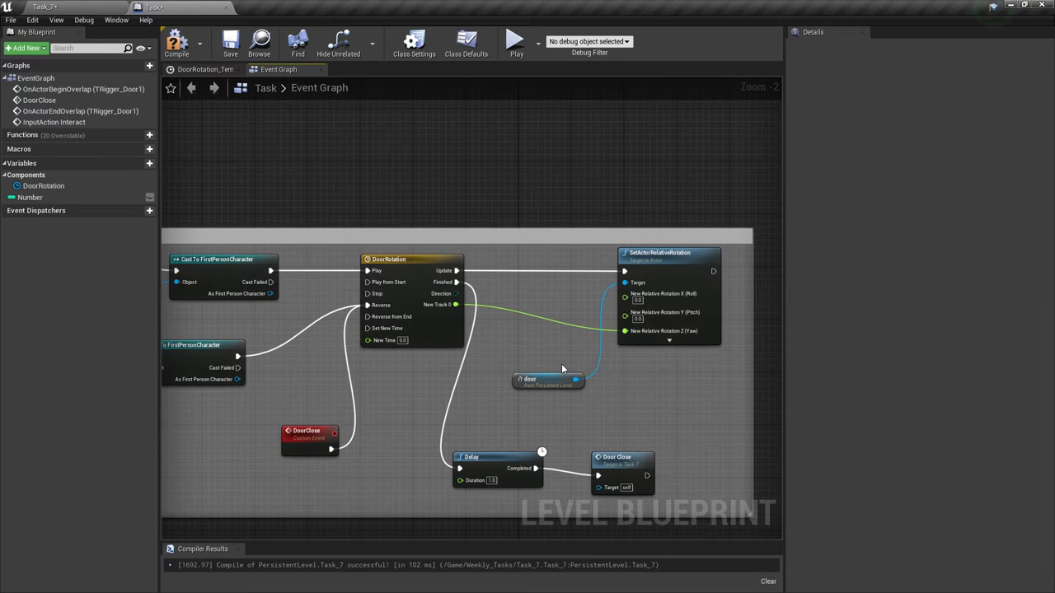
mouse_move(494, 470)
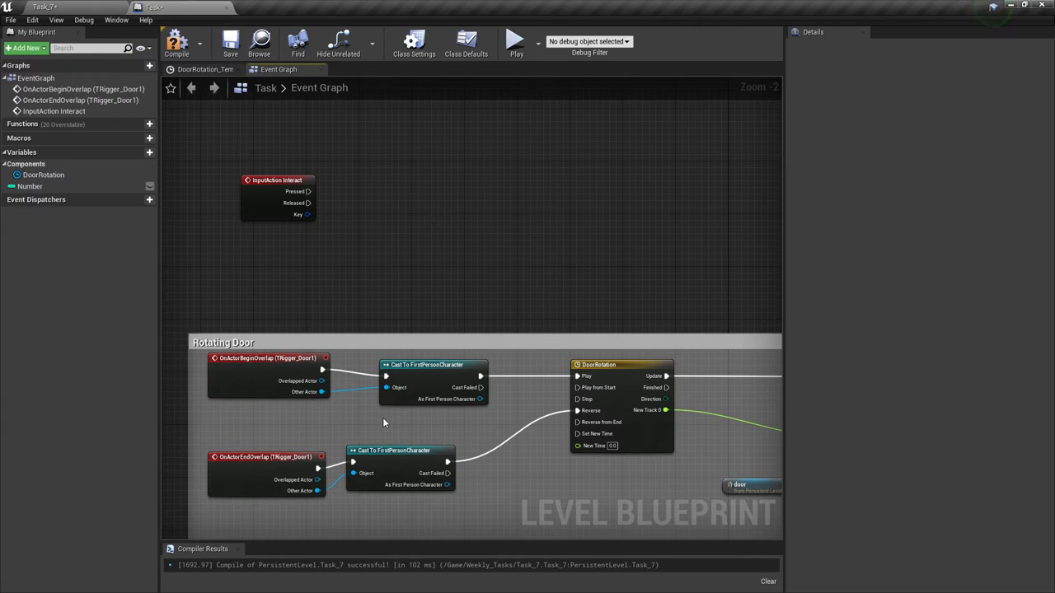
mouse_move(549, 312)
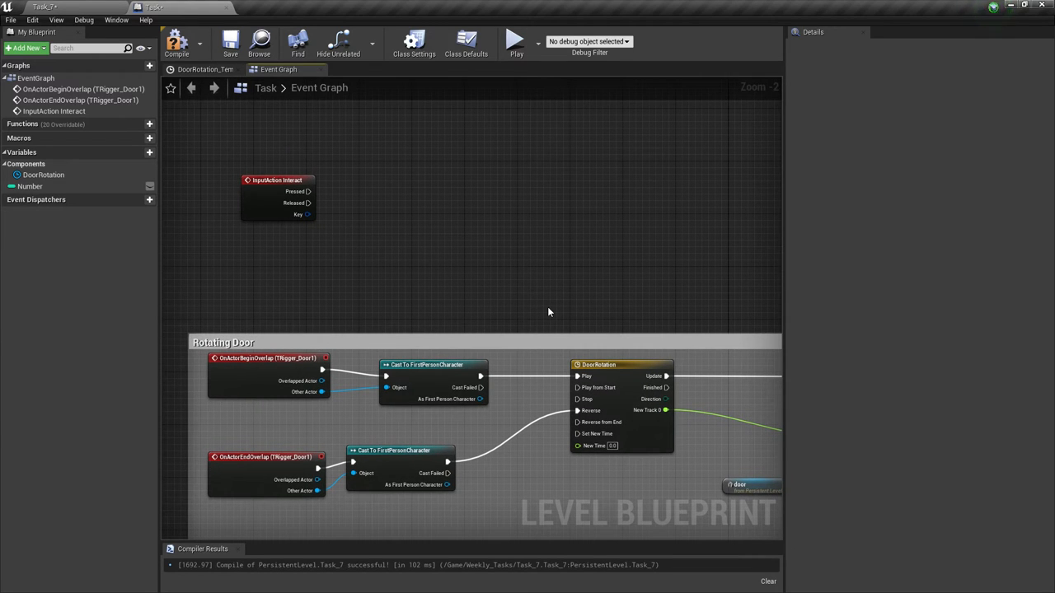
mouse_move(279, 359)
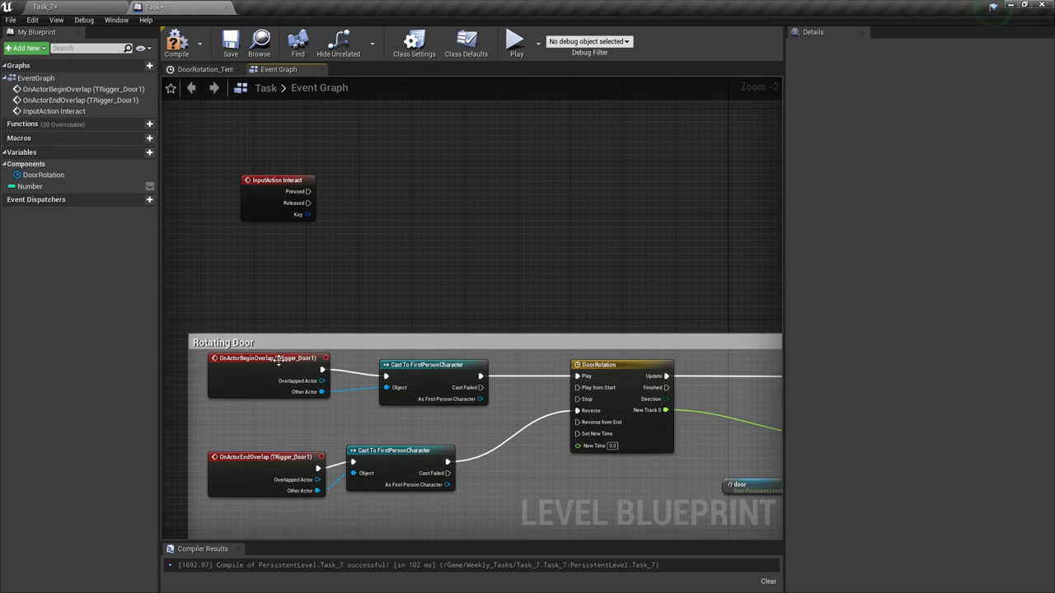
mouse_move(651, 320)
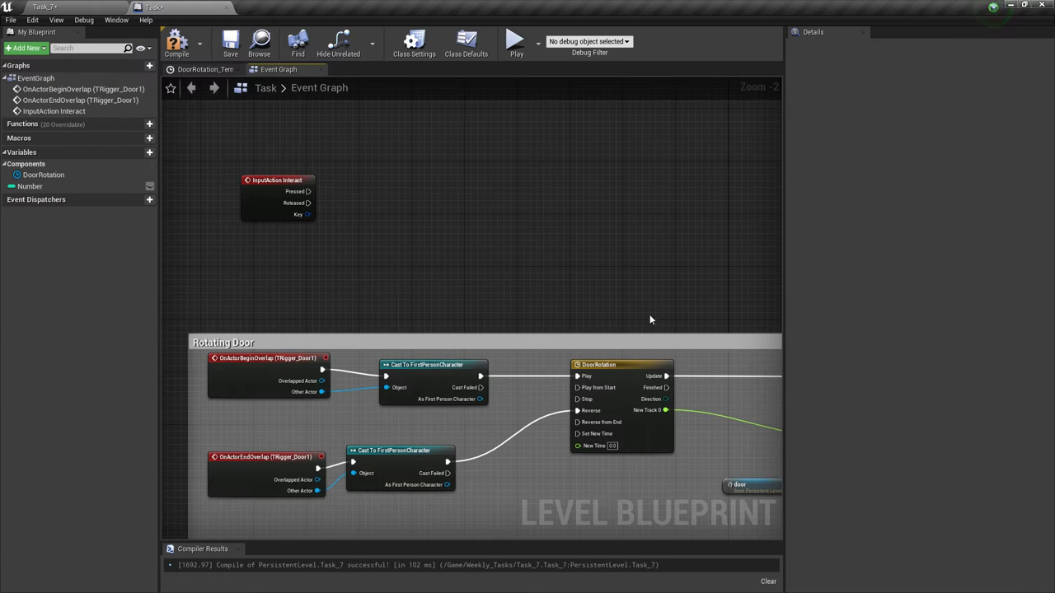
mouse_move(422, 276)
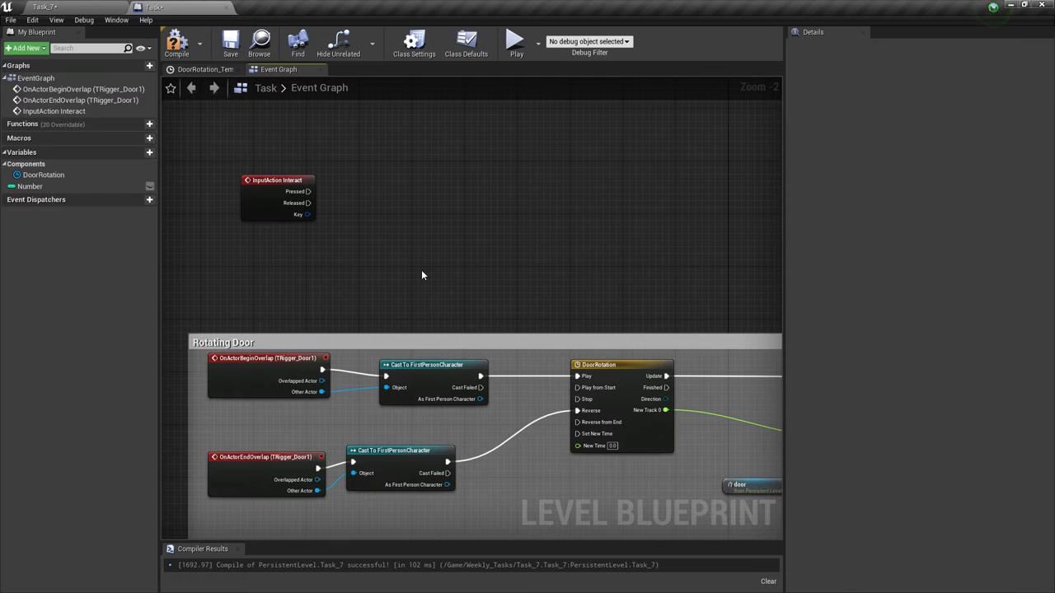
mouse_move(439, 224)
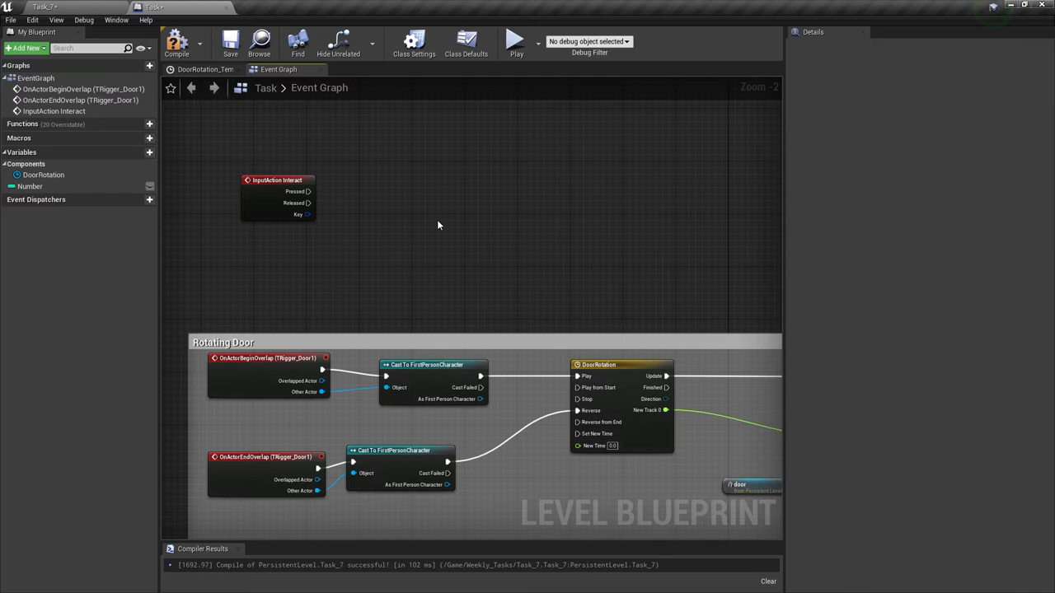
mouse_move(306, 191)
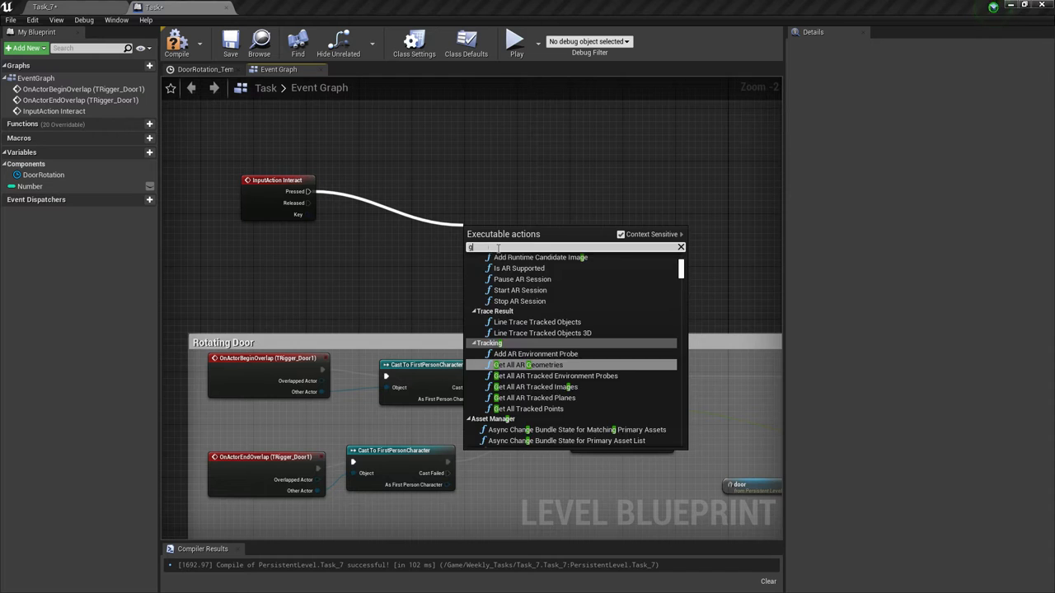
Add a Gate node fired from the Interact event's Pressed output
type("gate")
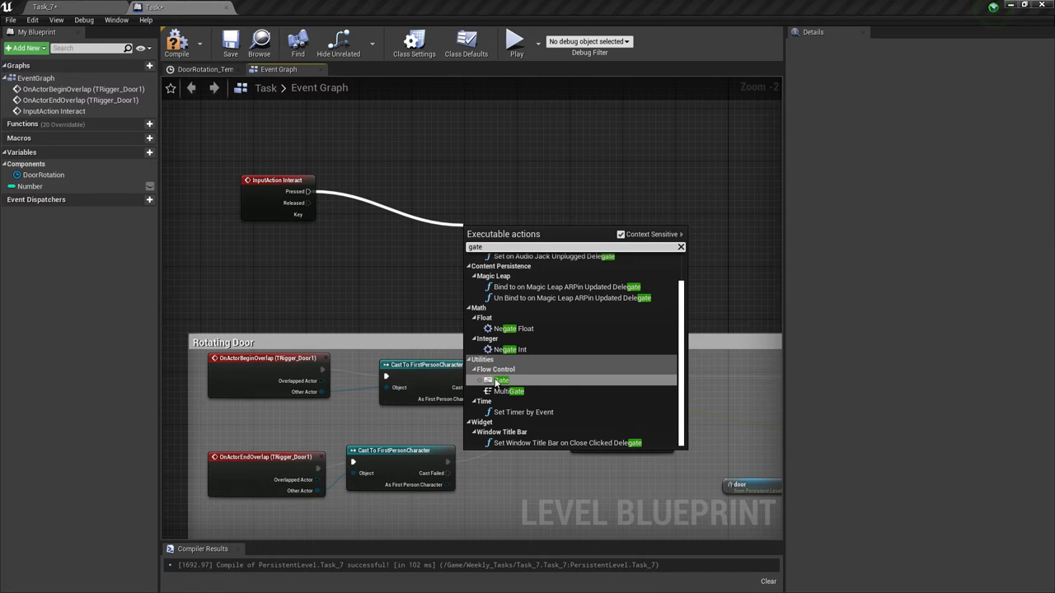
left_click(495, 379)
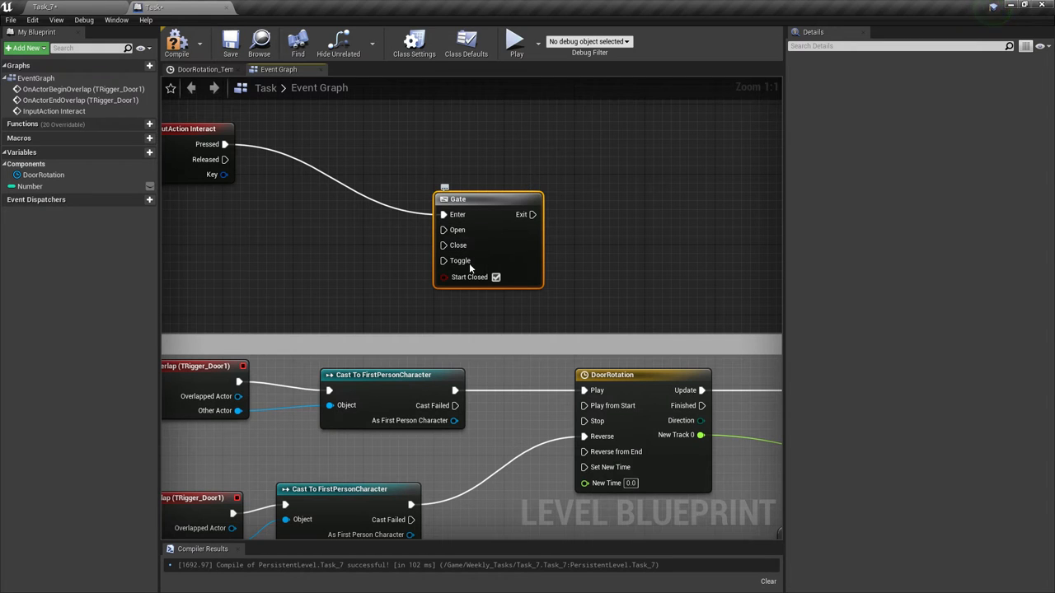
mouse_move(521, 231)
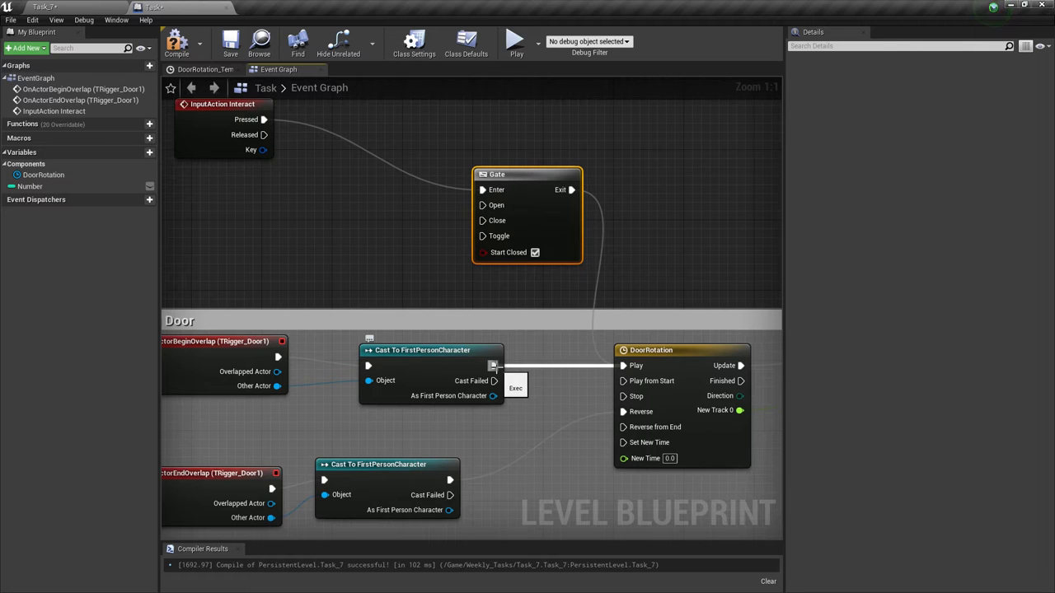
Compile, then insert a Print String reading 'Button Pressed' between Pressed and the Gate
left_click(176, 41)
type("print")
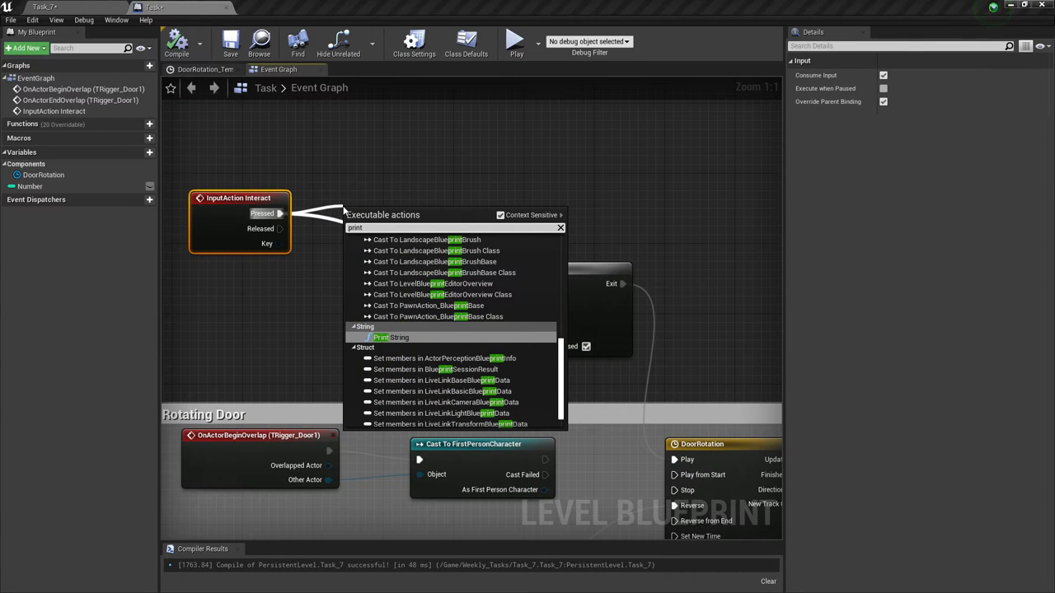
left_click(389, 336)
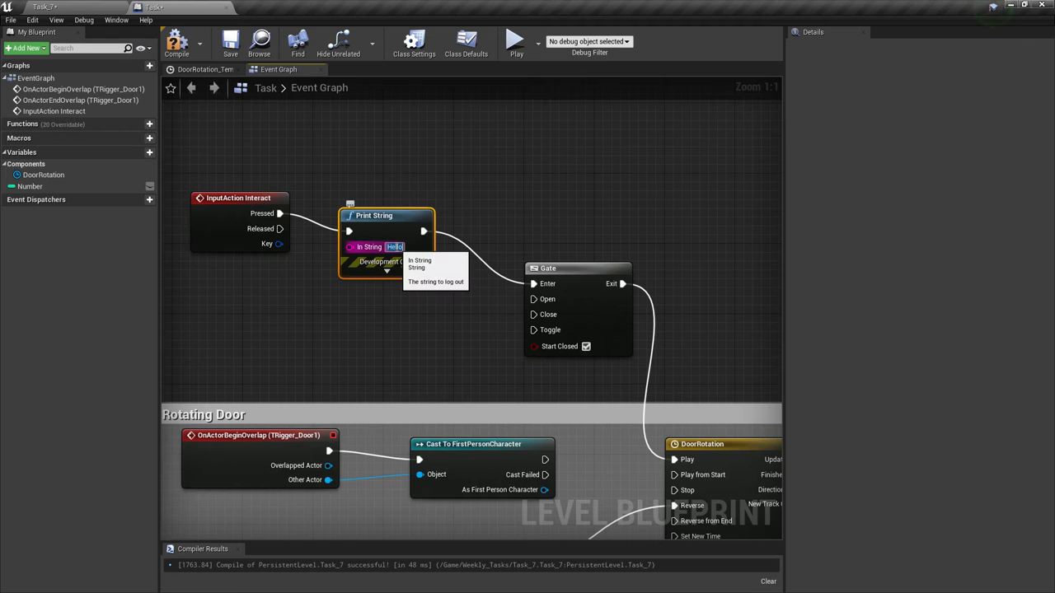
type("Button Pressed")
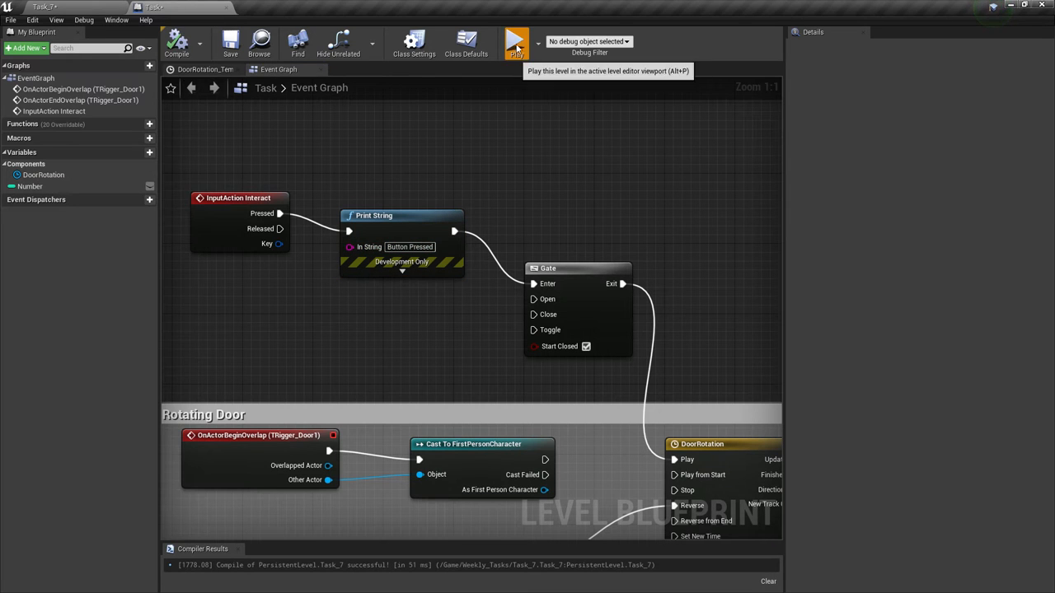
left_click(516, 41)
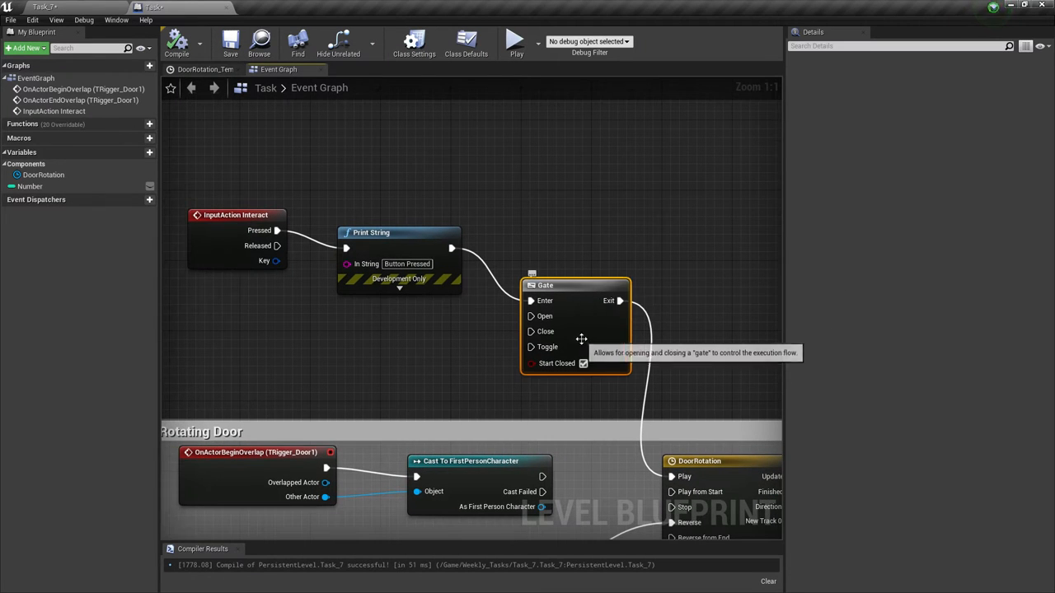
mouse_move(559, 338)
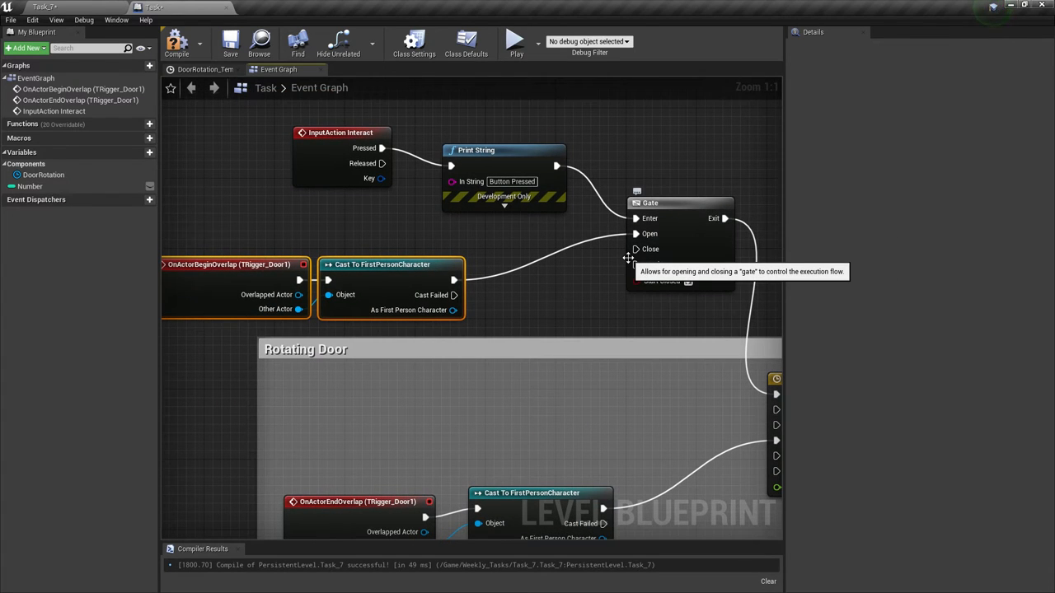
mouse_move(577, 234)
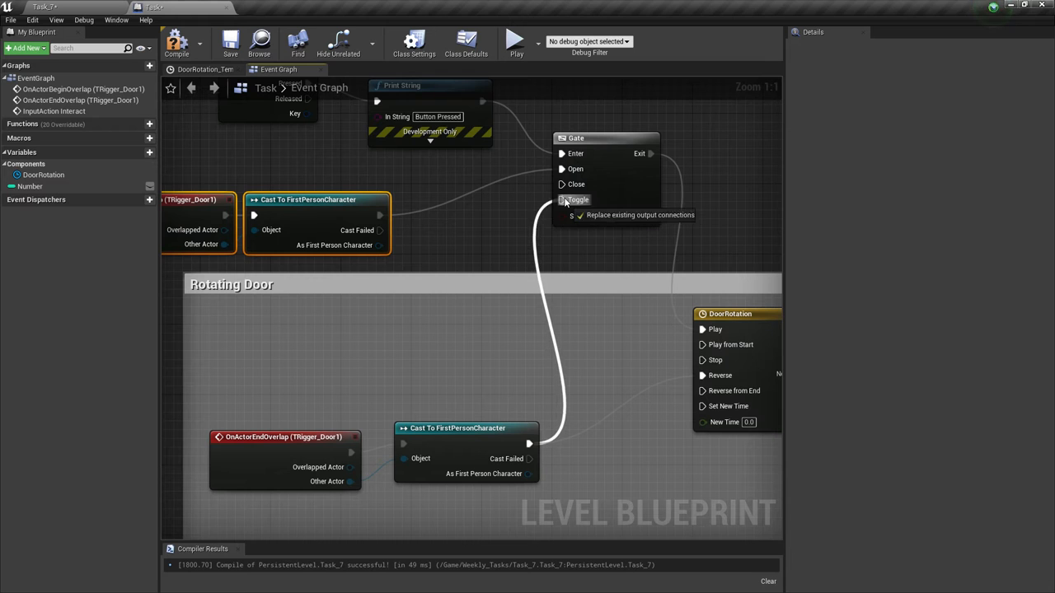
Switch from the blueprint to the level editor showing the Task 7 doors room
left_click(577, 199)
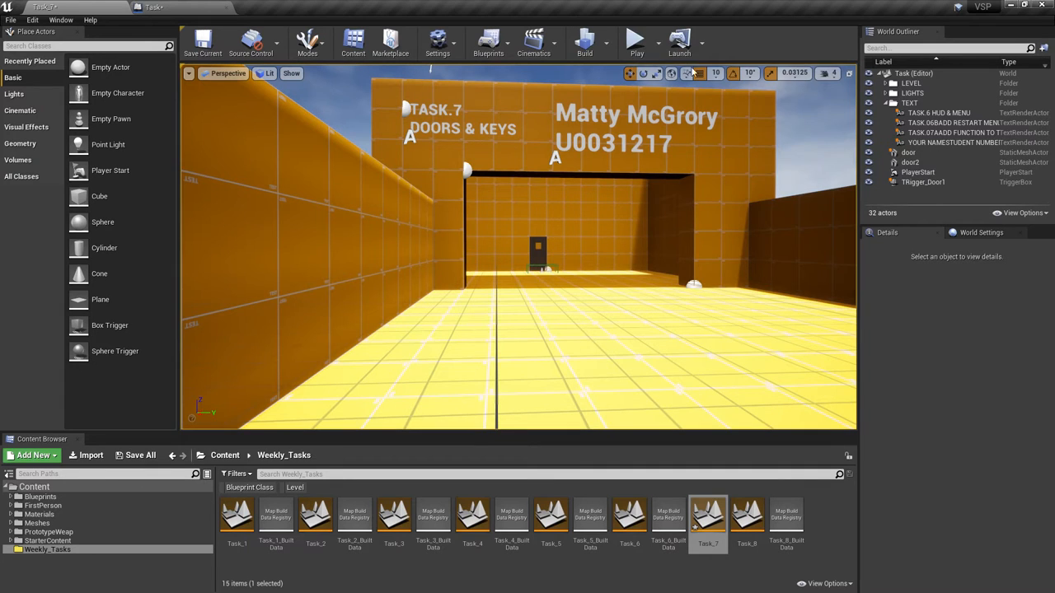
Return to the Level Blueprint where the end-overlap cast closes the Gate
left_click(637, 39)
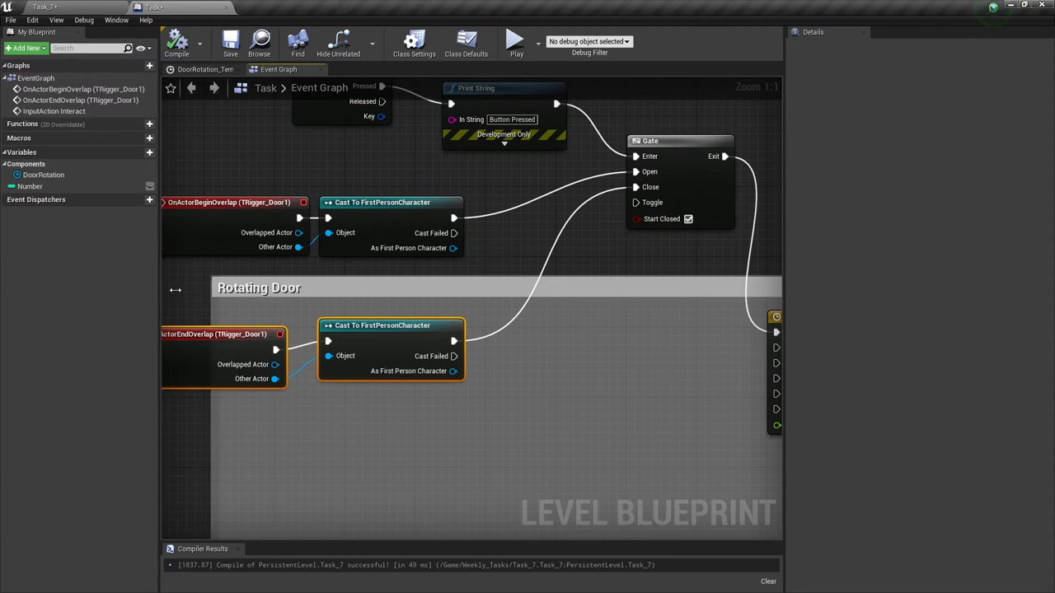
Scroll the graph to the door nodes where the Gate's Exit drives DoorRotation's Play
scroll("down", 3)
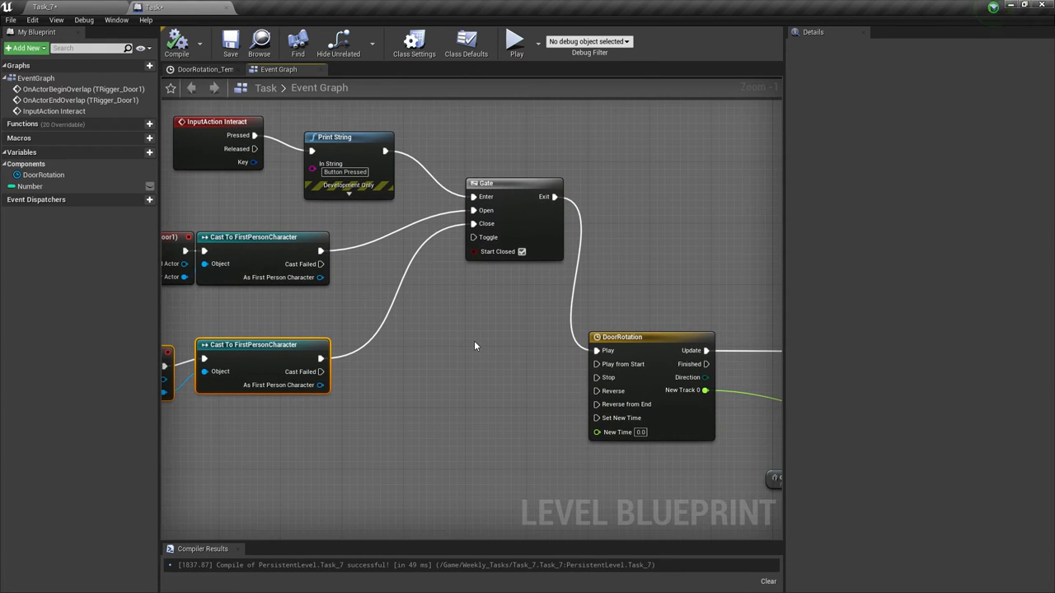
mouse_move(380, 294)
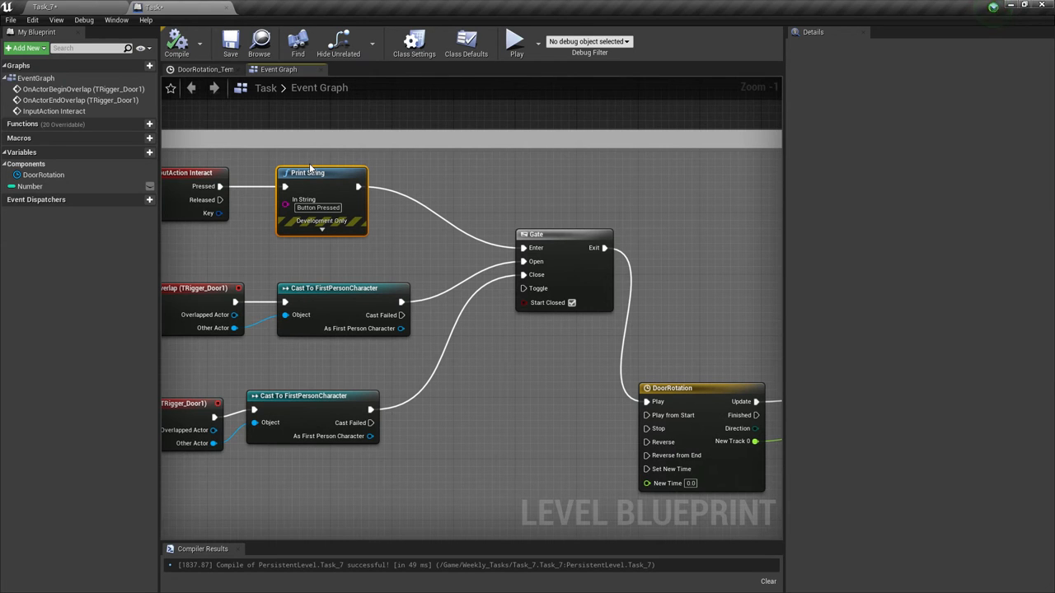
mouse_move(125, 165)
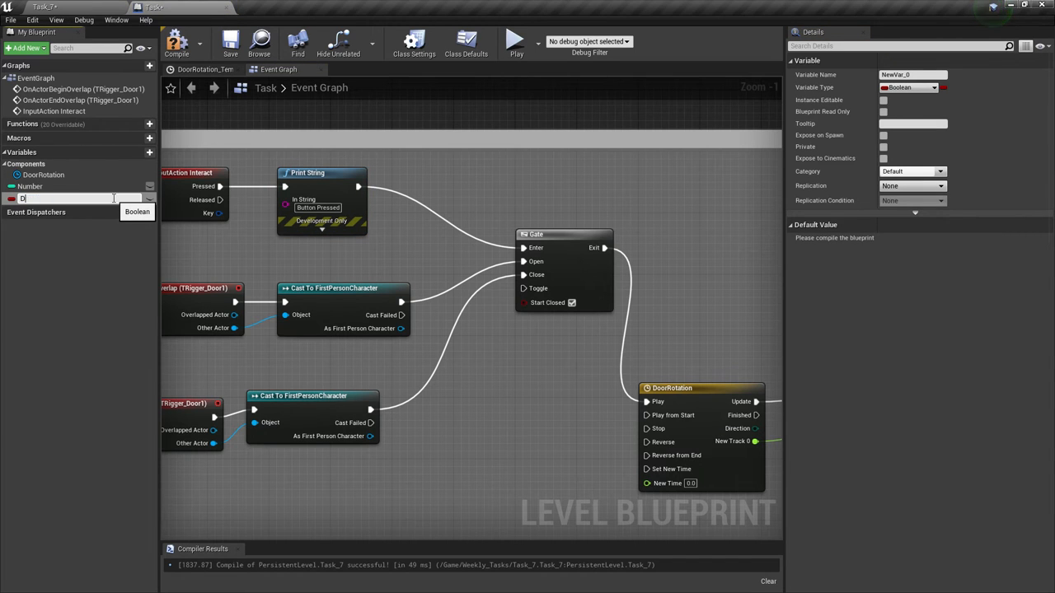
type("DoorOpe")
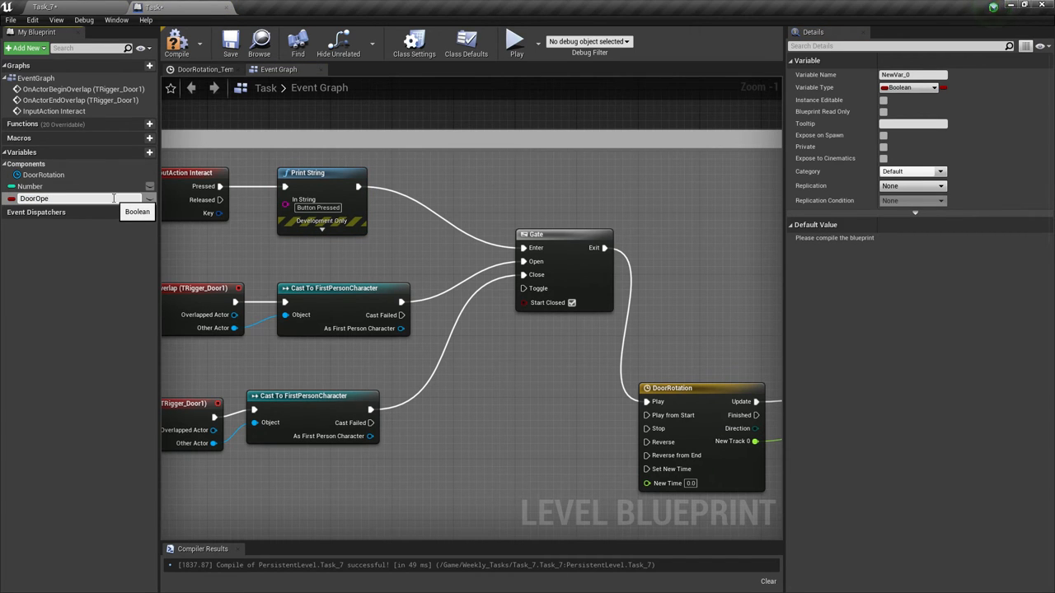
type("DoorOpen")
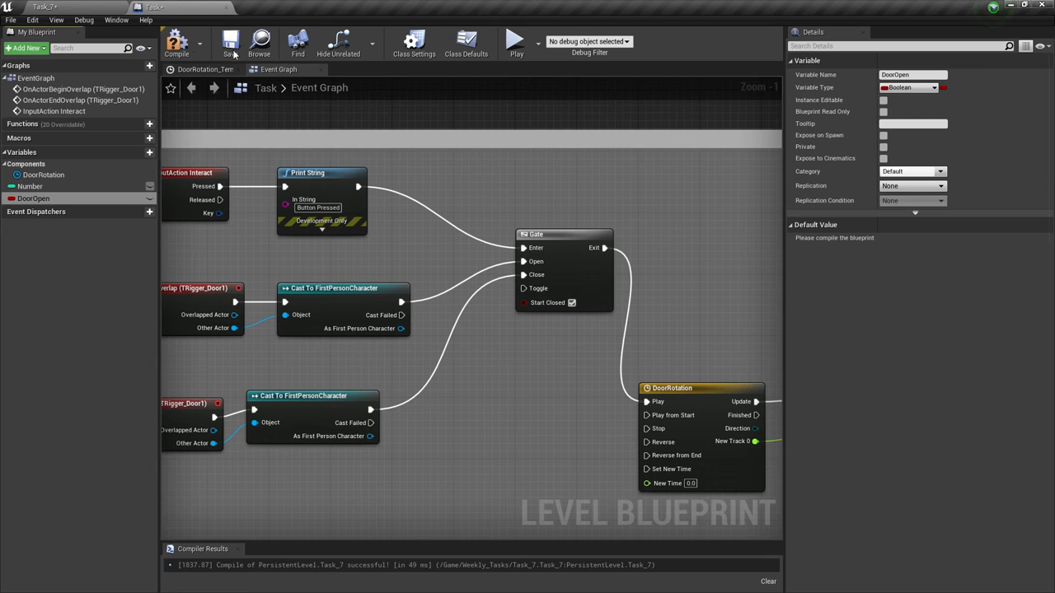
left_click(176, 42)
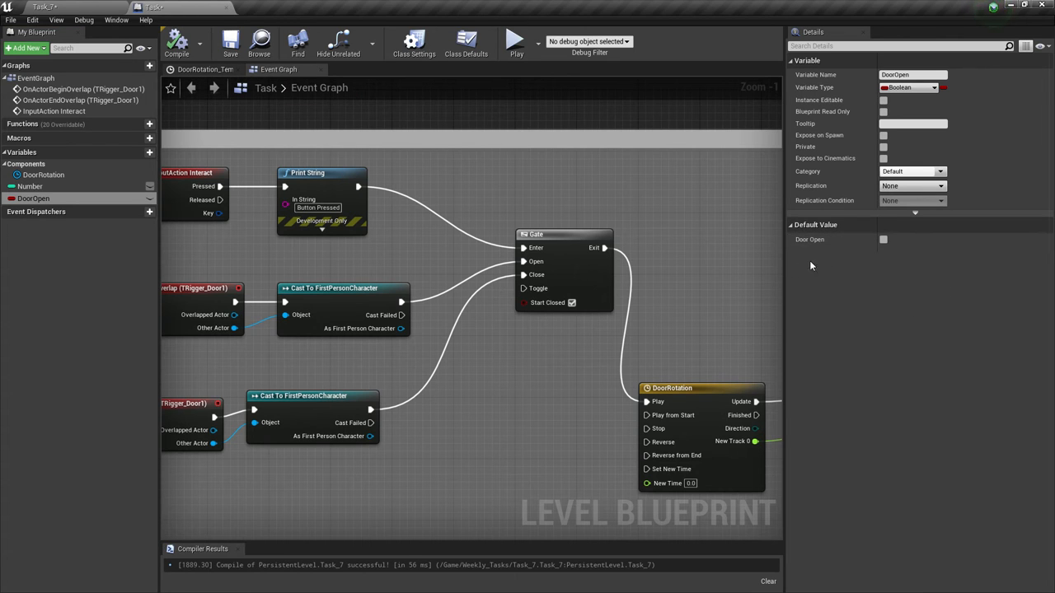
mouse_move(812, 257)
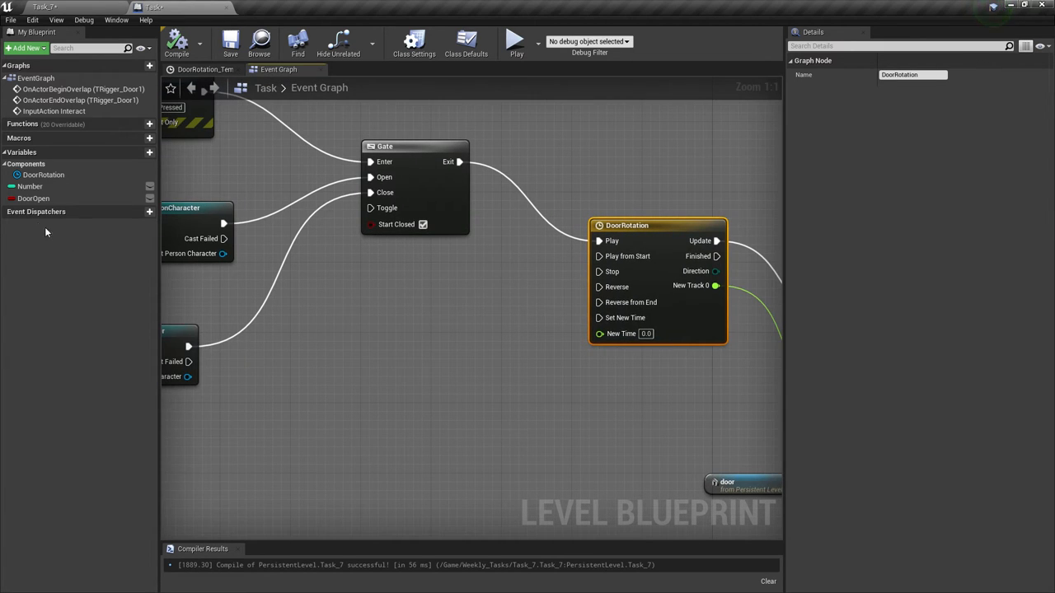
left_click(33, 198)
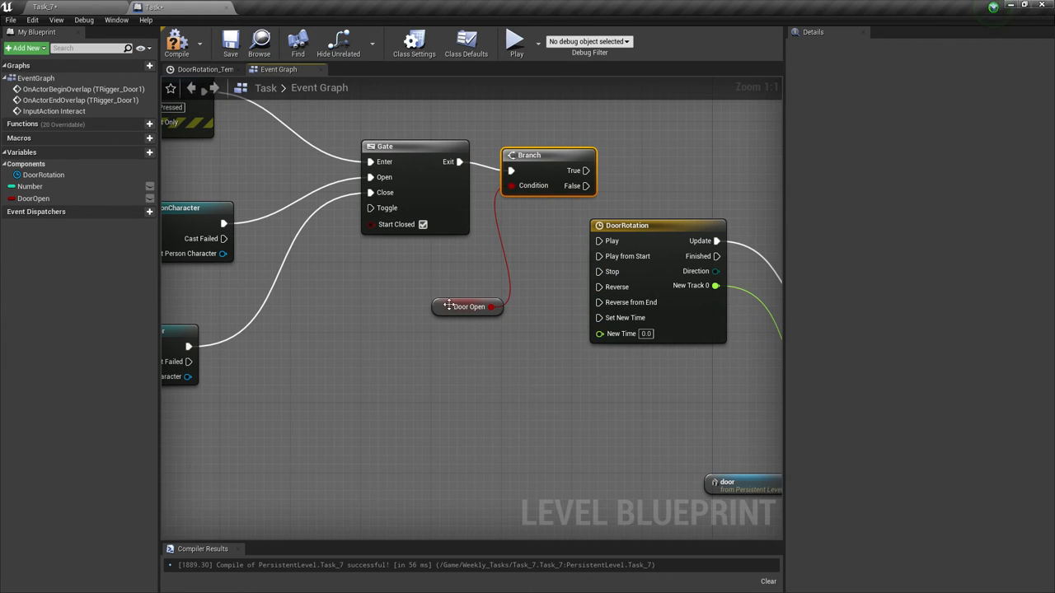
Wire the DoorOpen getter into the Branch node's Condition after the Gate
left_click(469, 307)
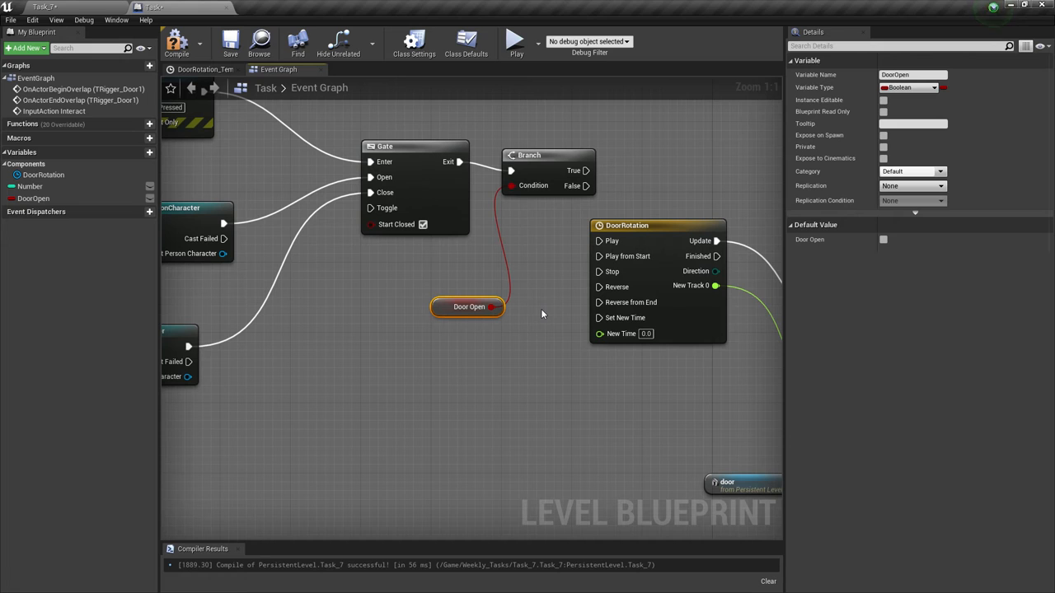
mouse_move(547, 178)
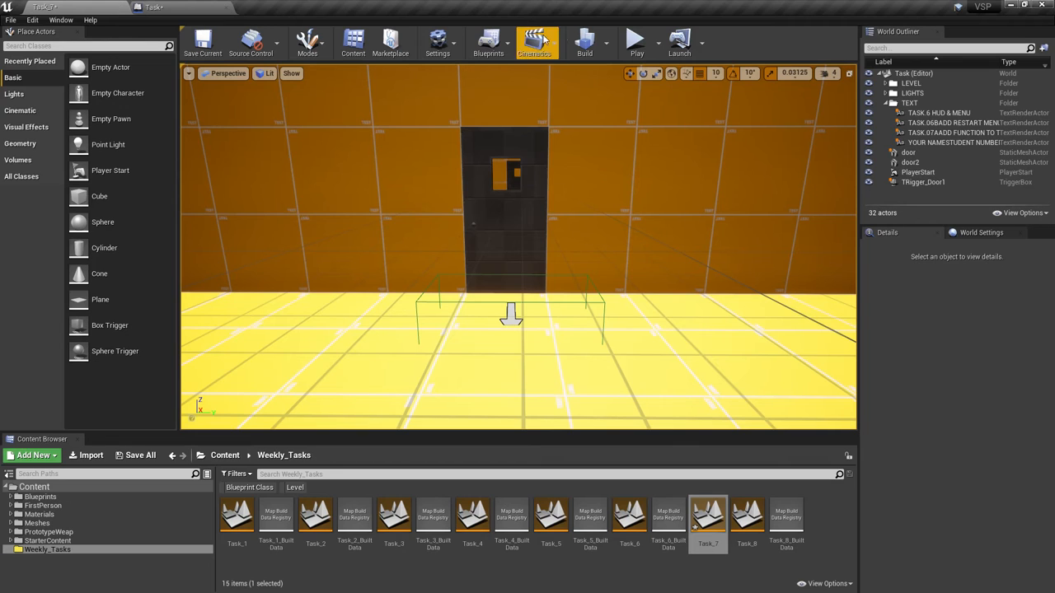
left_click(635, 39)
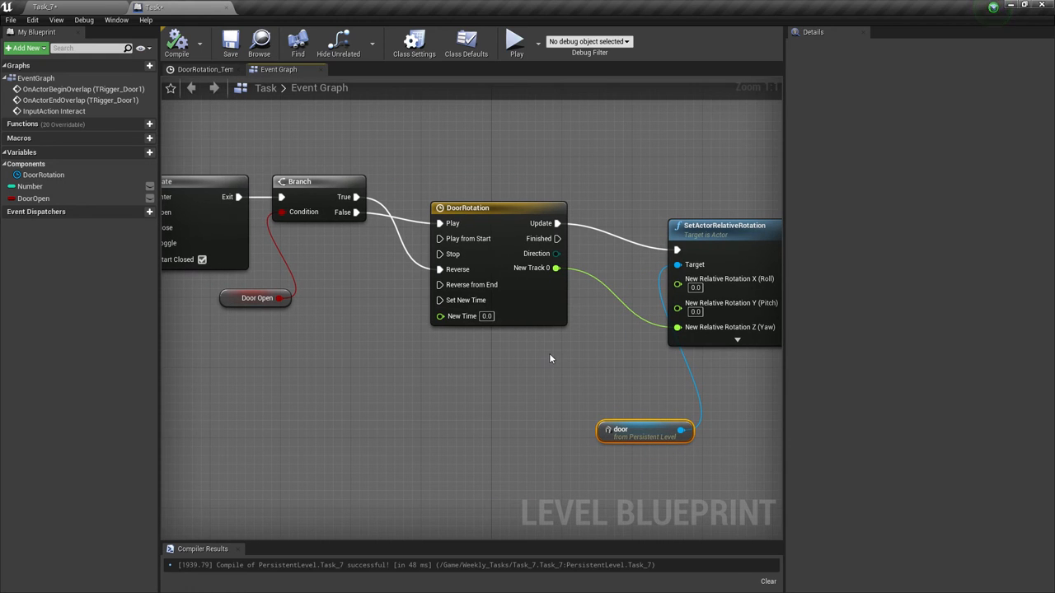
mouse_move(317, 379)
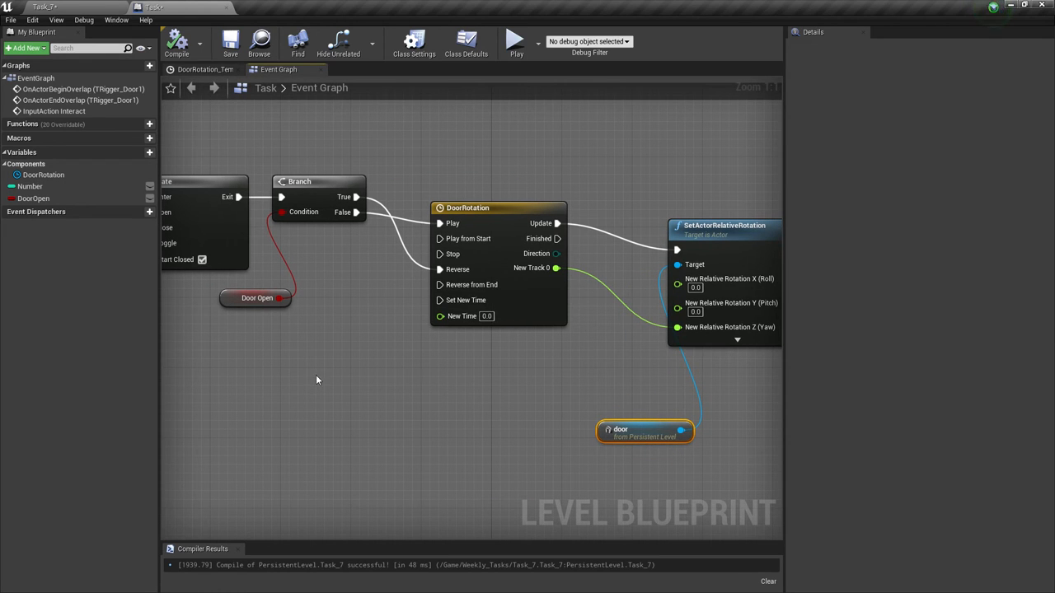
mouse_move(241, 313)
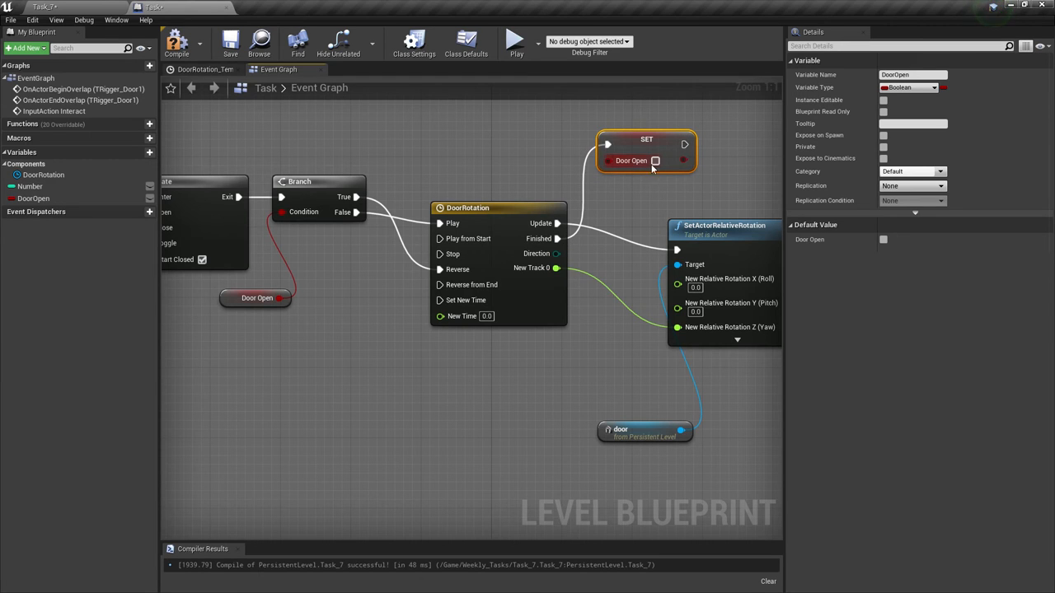
mouse_move(655, 161)
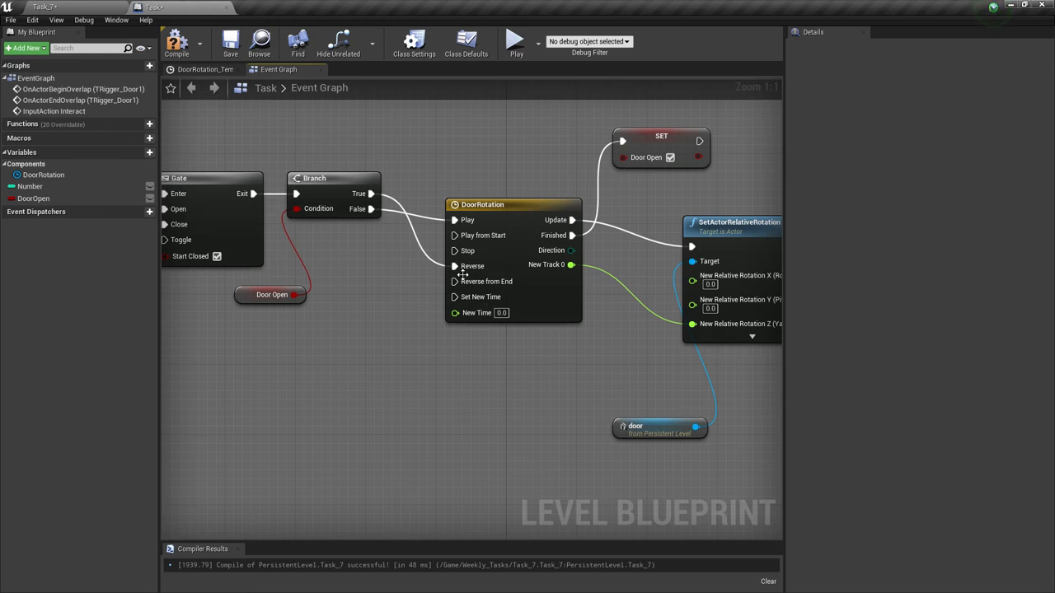
mouse_move(399, 193)
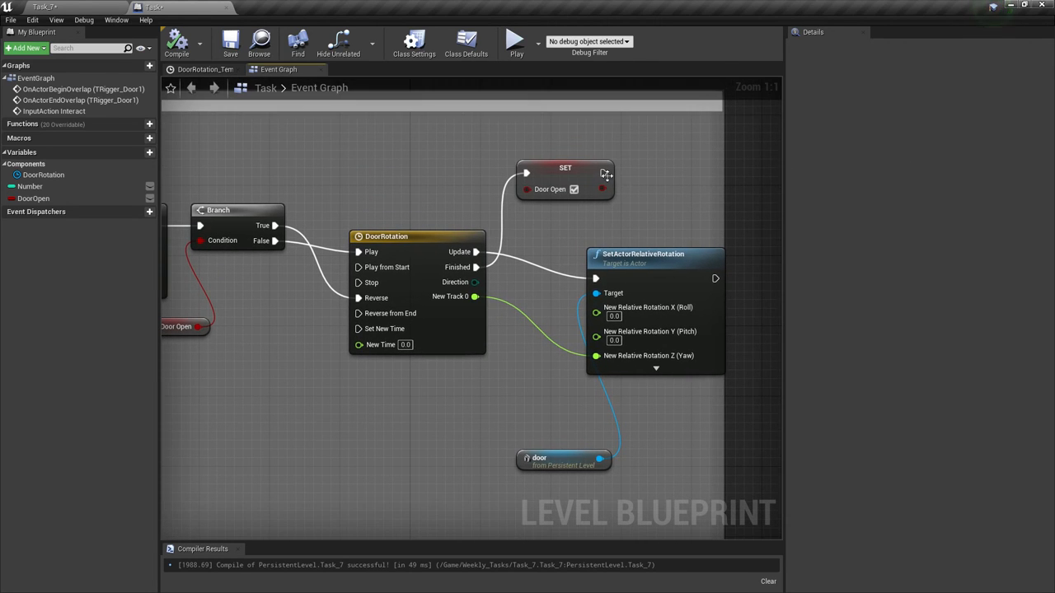
Branch on DoorOpen after Finished: True sets DoorOpen false, False sets a duplicated setter true
left_click(566, 168)
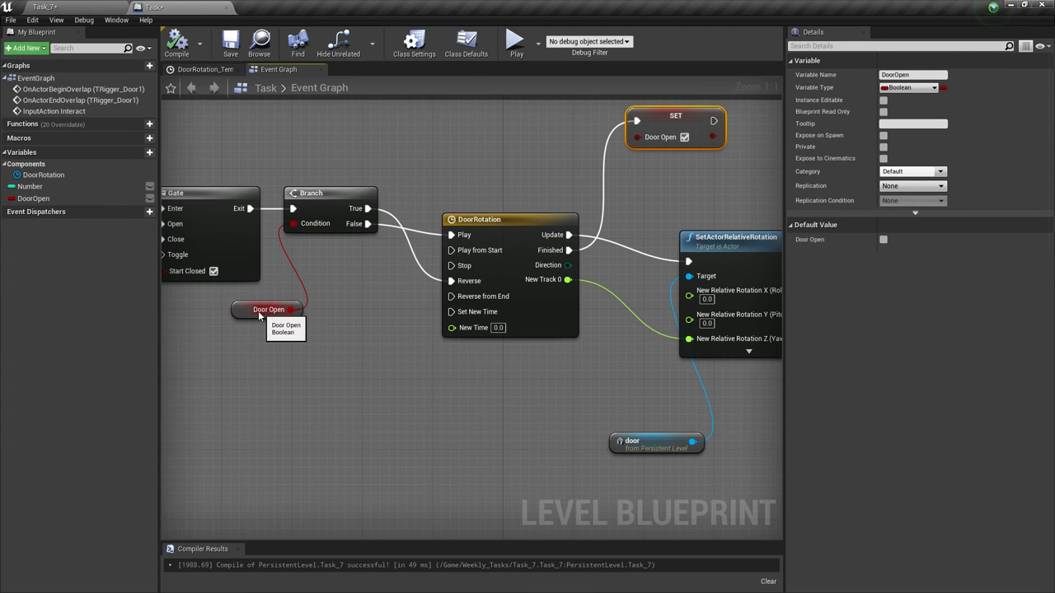
left_click_drag(268, 310, 303, 273)
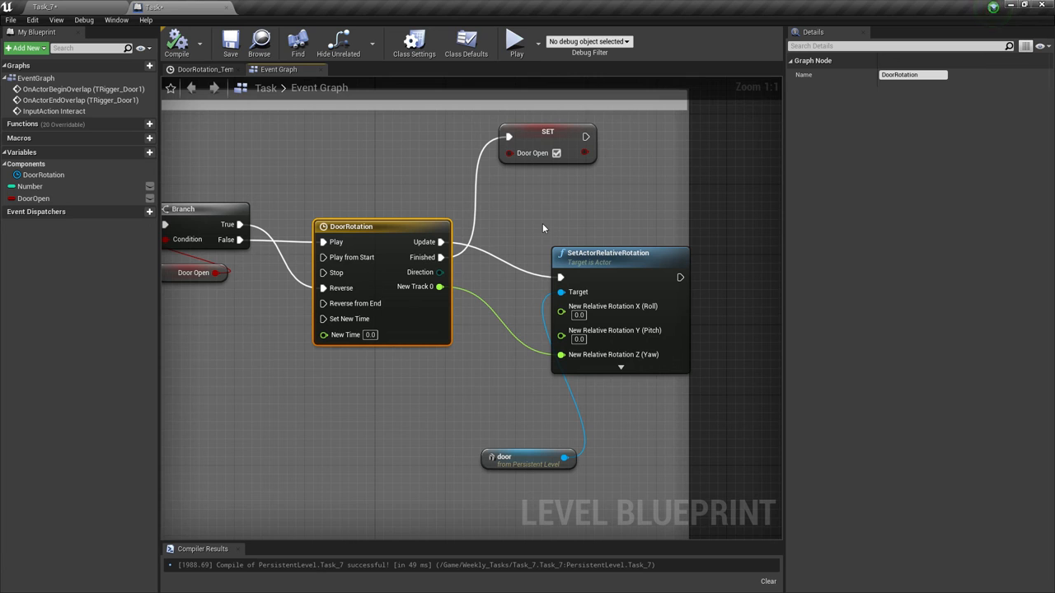
left_click(42, 198)
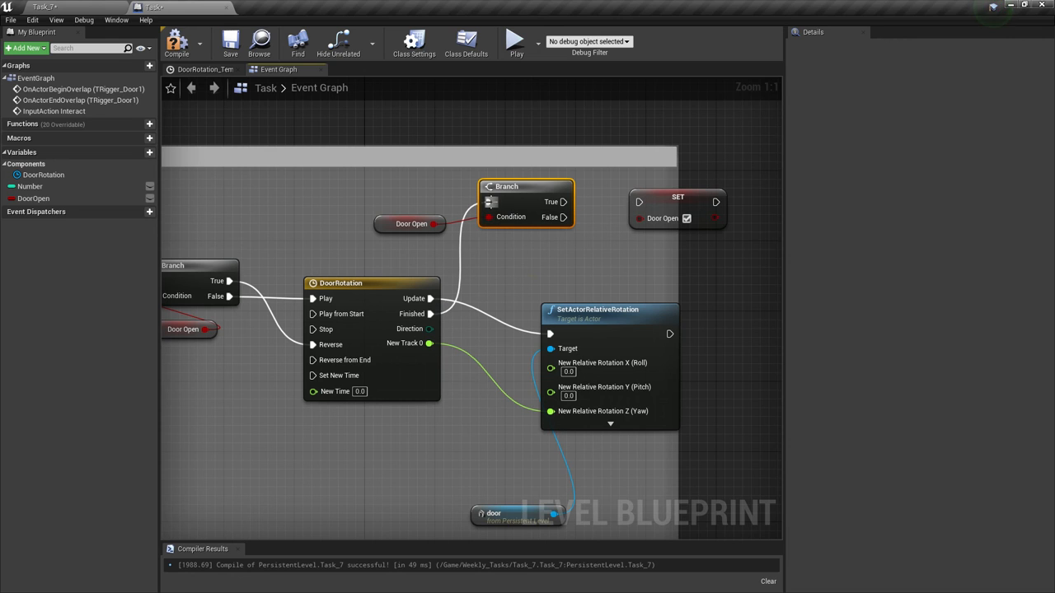
mouse_move(501, 257)
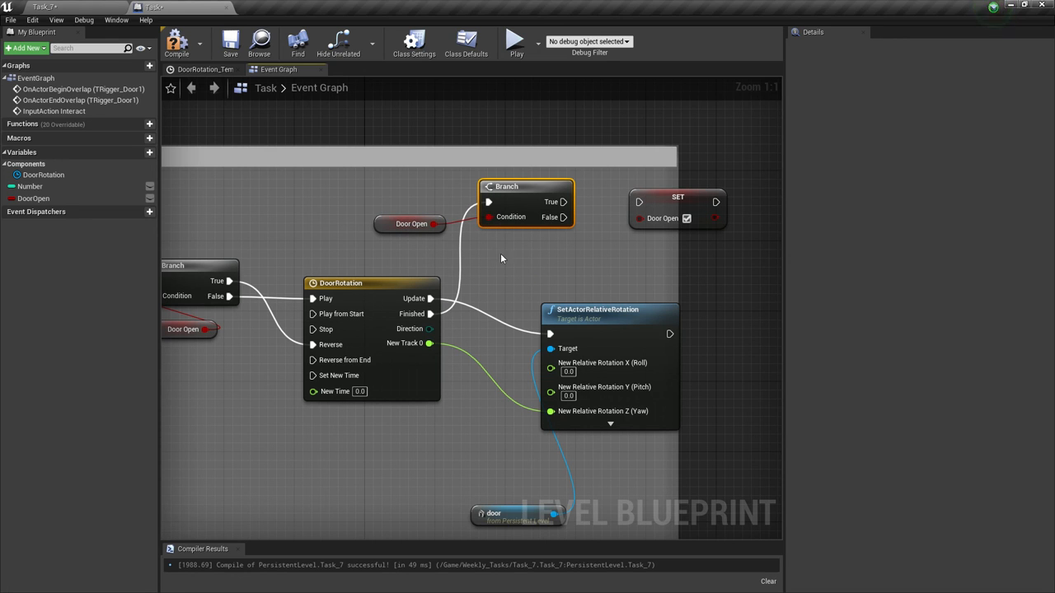
left_click(410, 224)
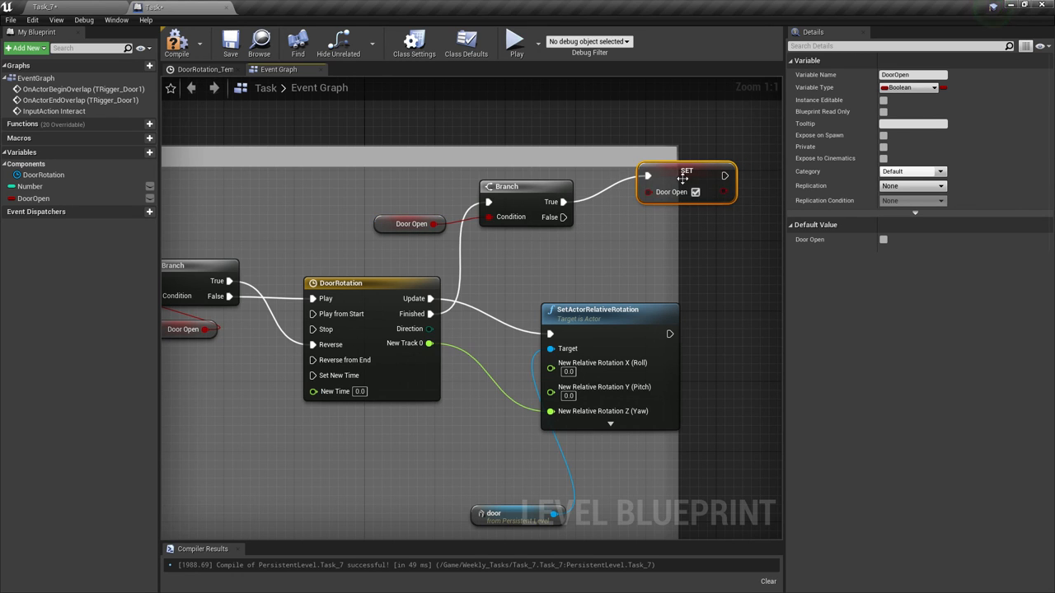
mouse_move(684, 178)
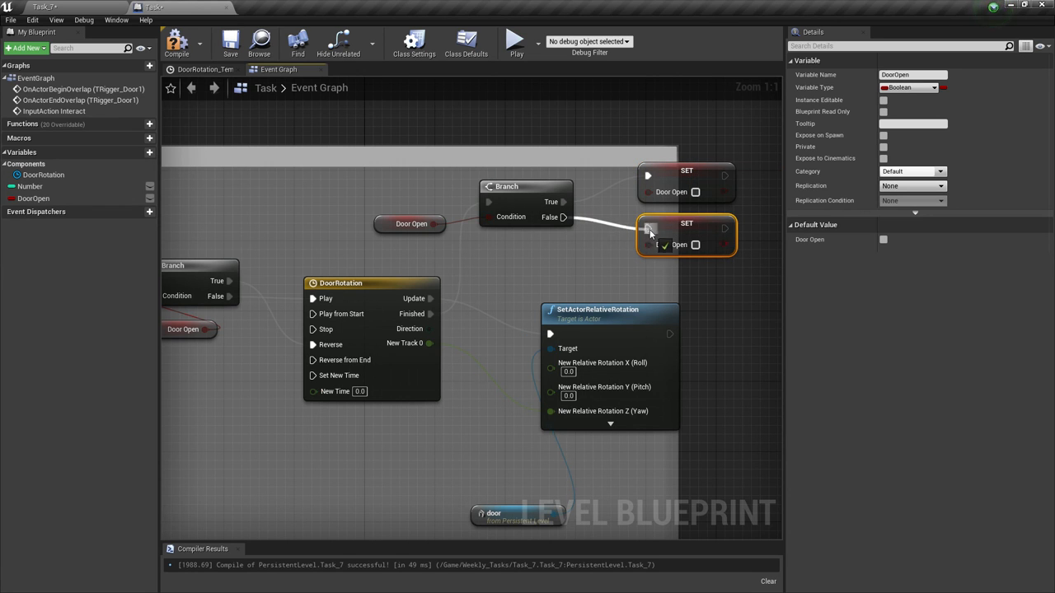
left_click(696, 244)
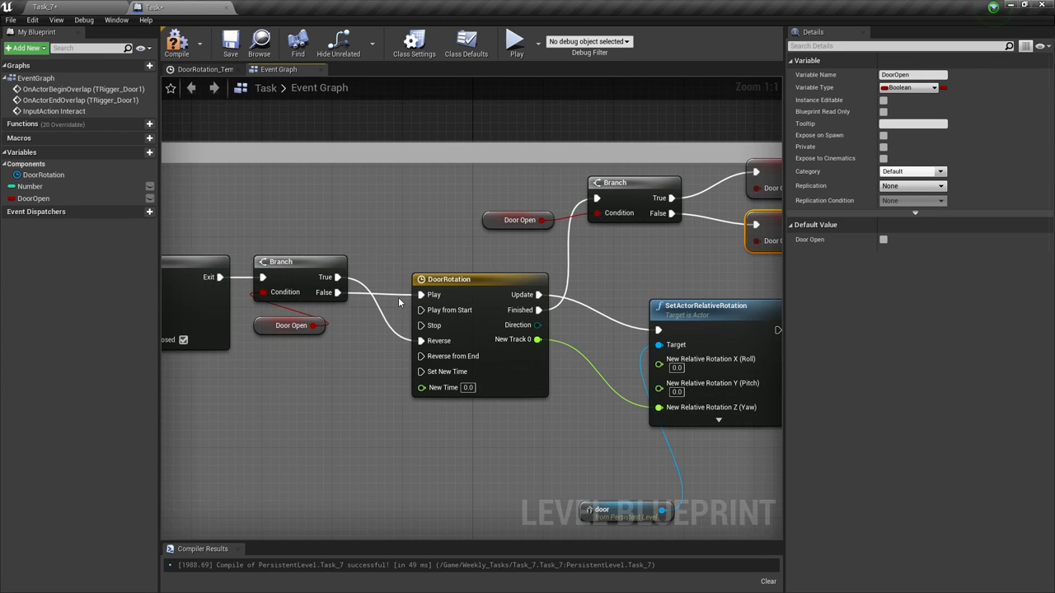
mouse_move(549, 313)
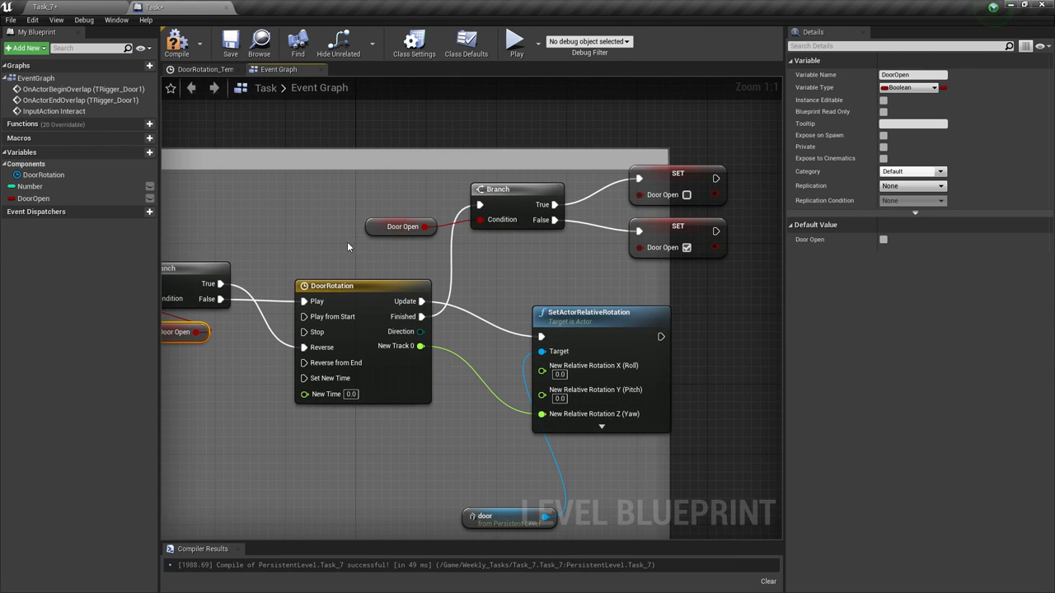
mouse_move(429, 230)
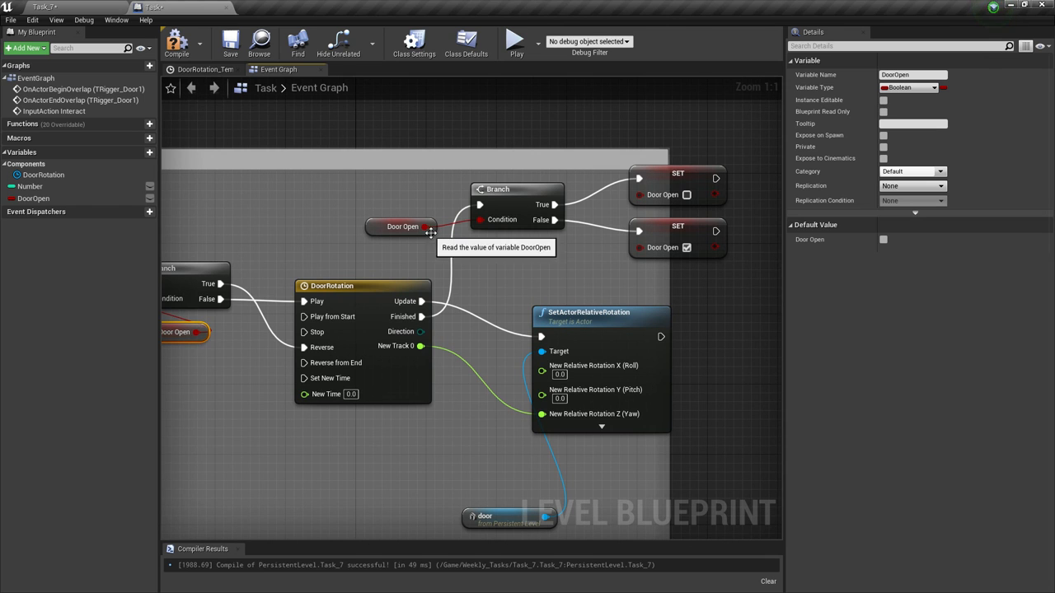
mouse_move(192, 89)
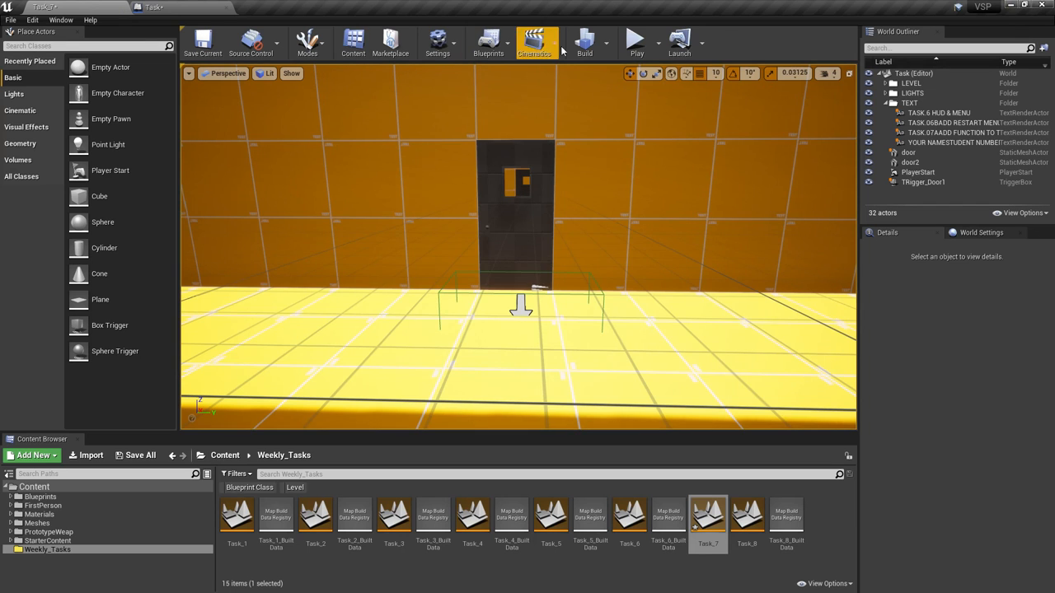
Return to the Level Blueprint window and compile the door toggle logic
left_click(636, 41)
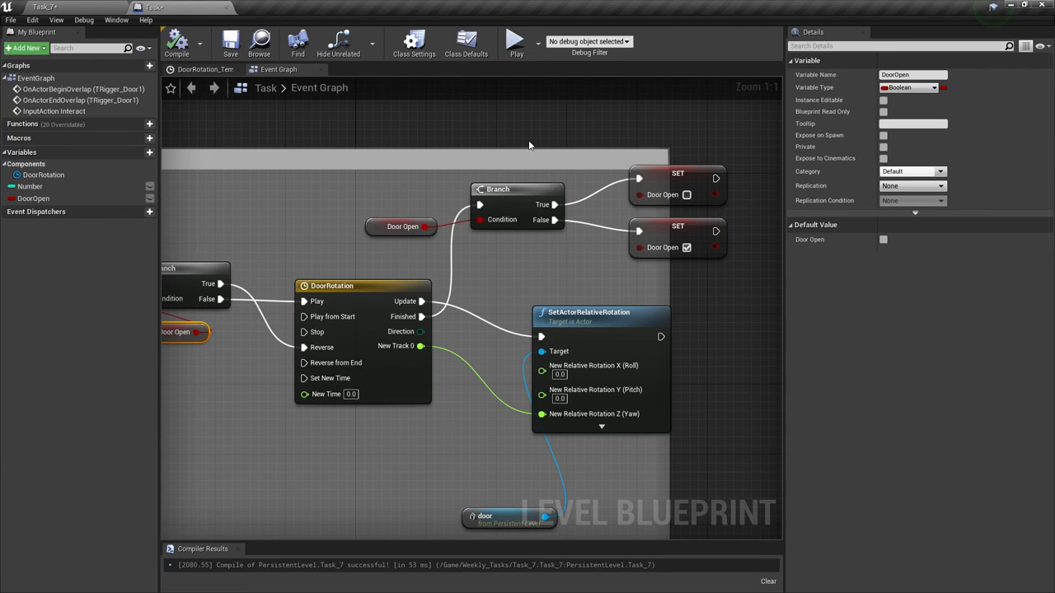
scroll("down", 3)
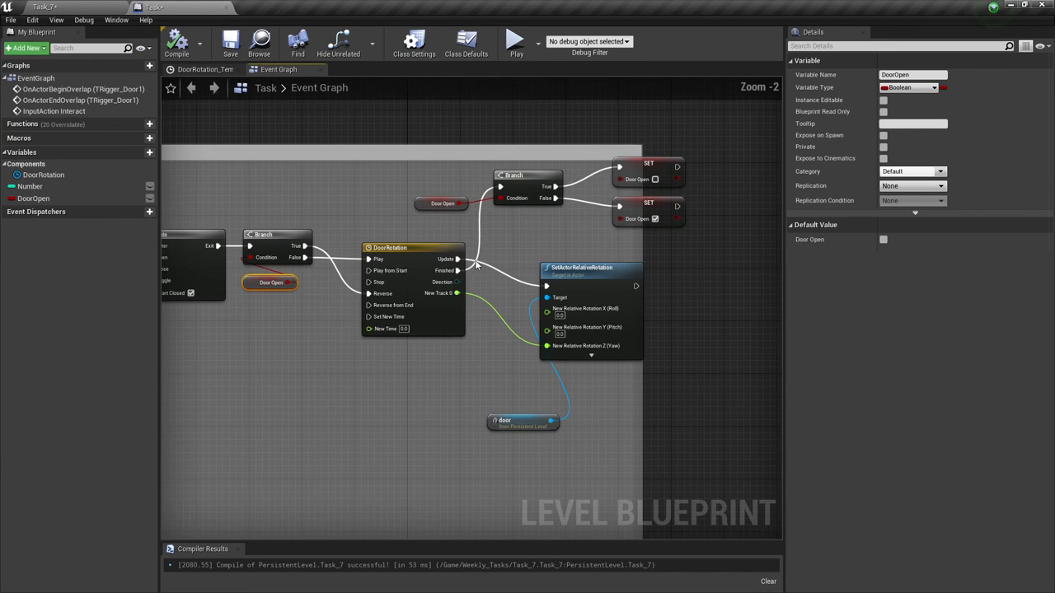